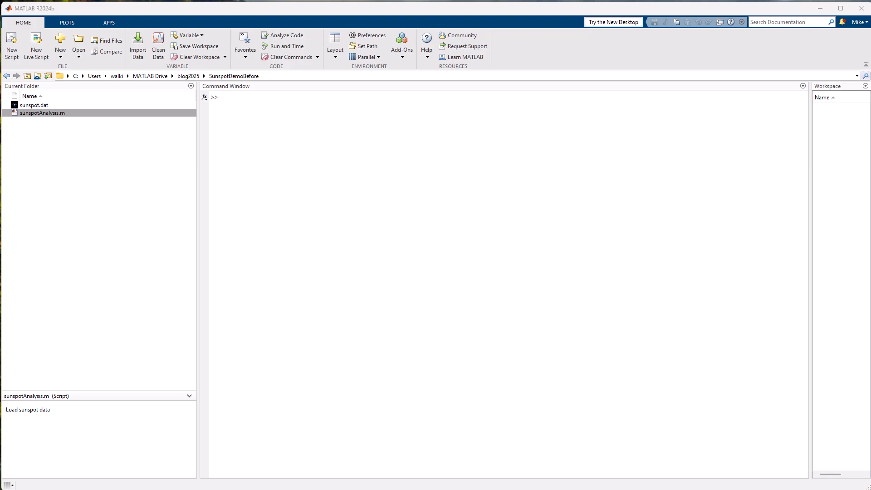
{"action": "mouse_move", "coordinate": [665, 488]}
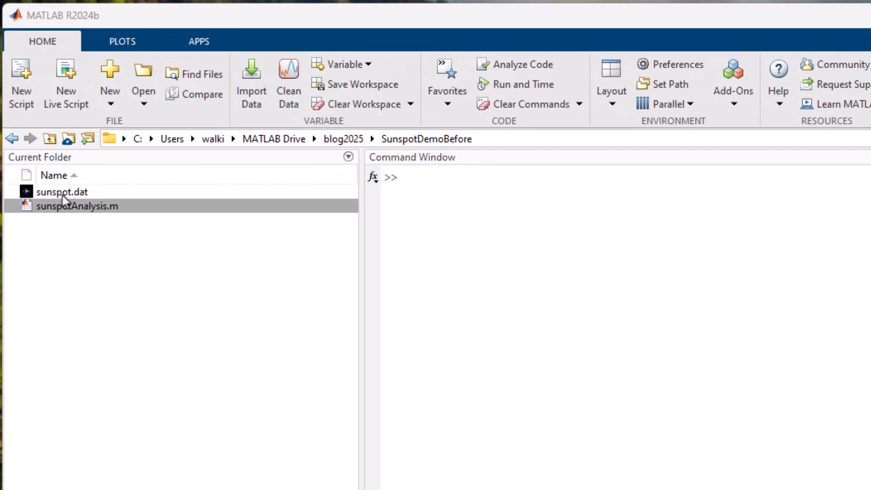
- Select the sunspot data file and run the sunspotAnalysis script from the Command Window
{"action": "left_click", "coordinate": [63, 192]}
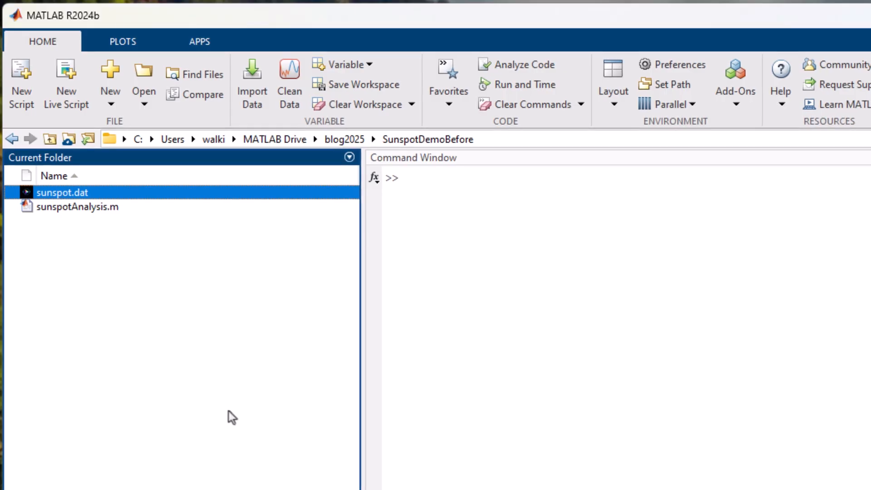
{"action": "mouse_move", "coordinate": [66, 215]}
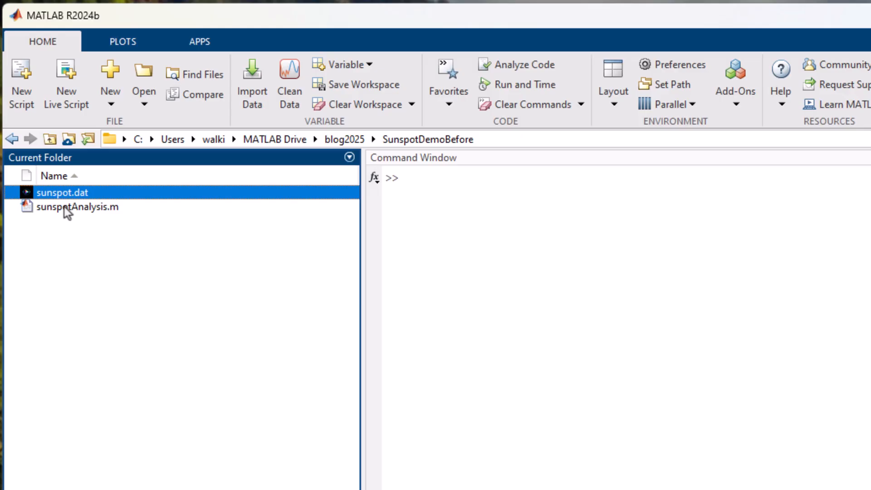
{"action": "double_click", "coordinate": [77, 206]}
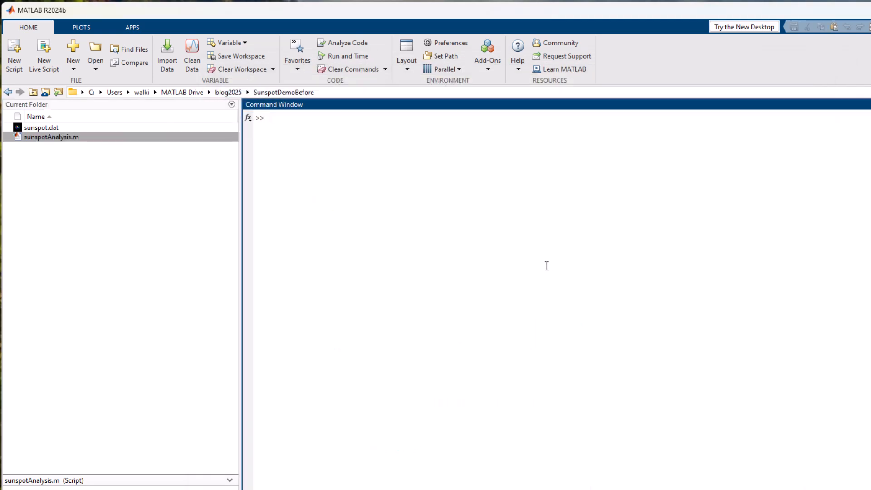
{"action": "type", "text": "sunspotAnalysis"}
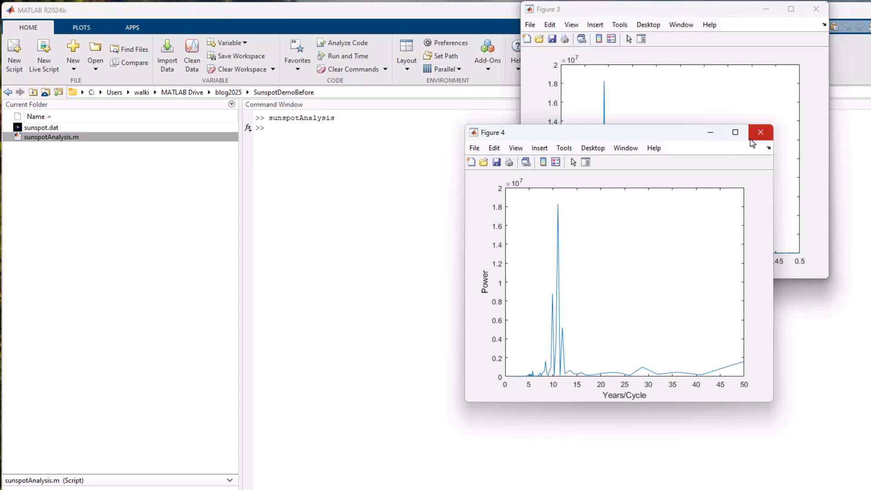
- Close all four result figures: both power plots, Fourier Coefficients and Sunspot Data
{"action": "left_click", "coordinate": [760, 132]}
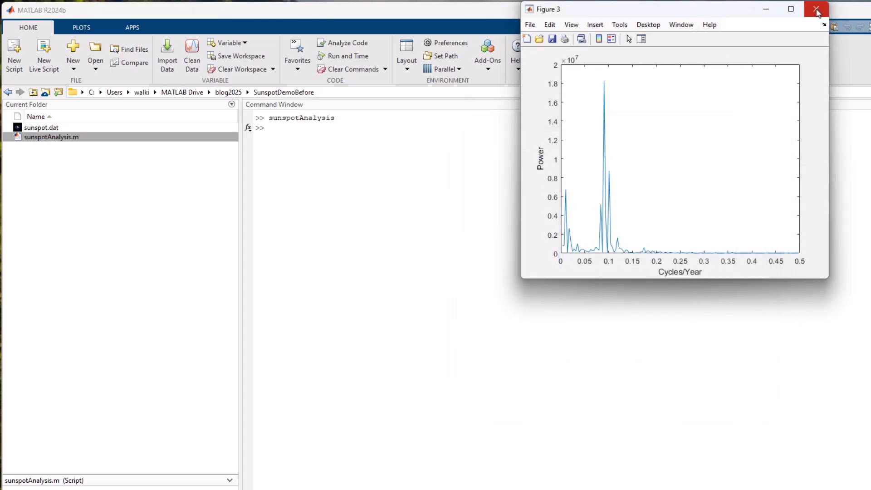
{"action": "left_click", "coordinate": [816, 10]}
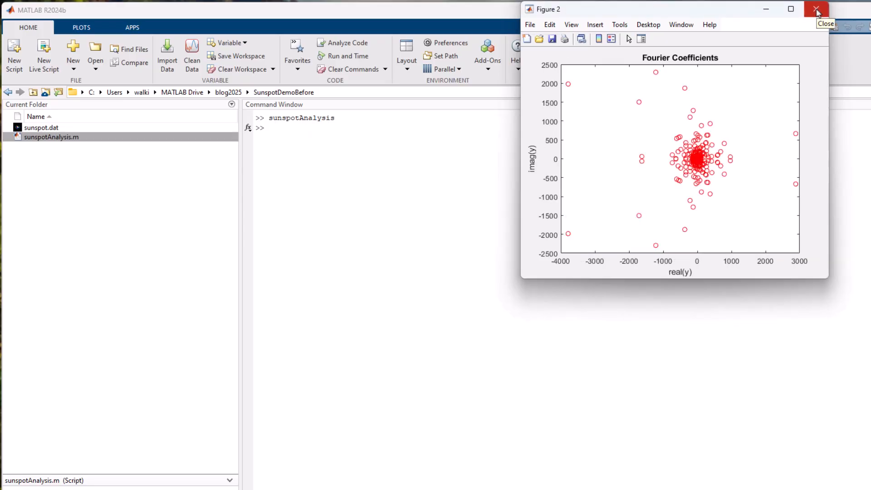
{"action": "left_click", "coordinate": [817, 9]}
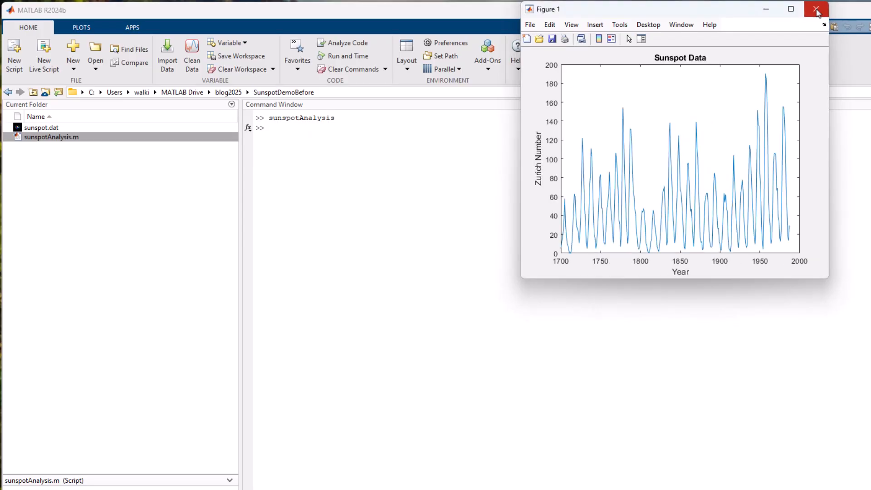
{"action": "mouse_move", "coordinate": [817, 12]}
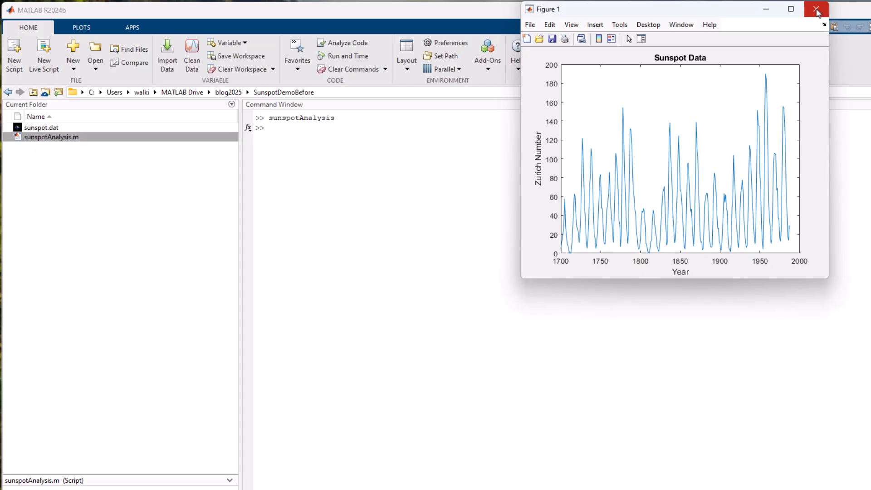
{"action": "left_click", "coordinate": [816, 9]}
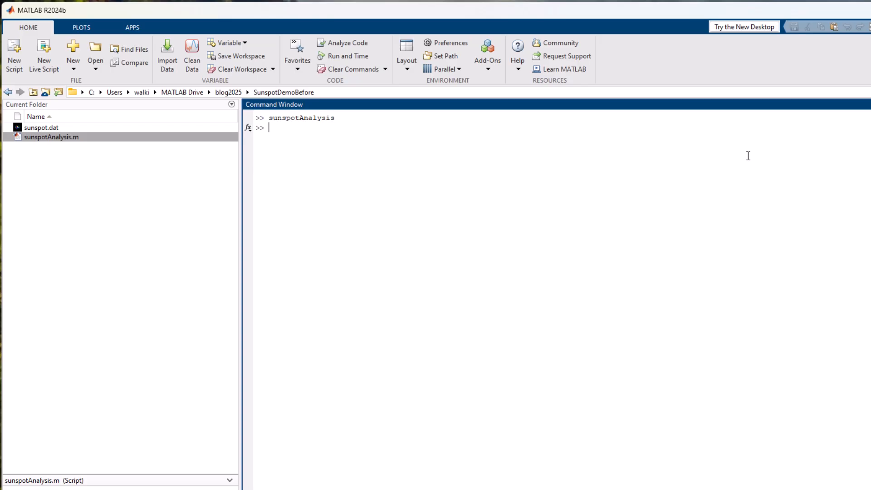
{"action": "mouse_move", "coordinate": [731, 212]}
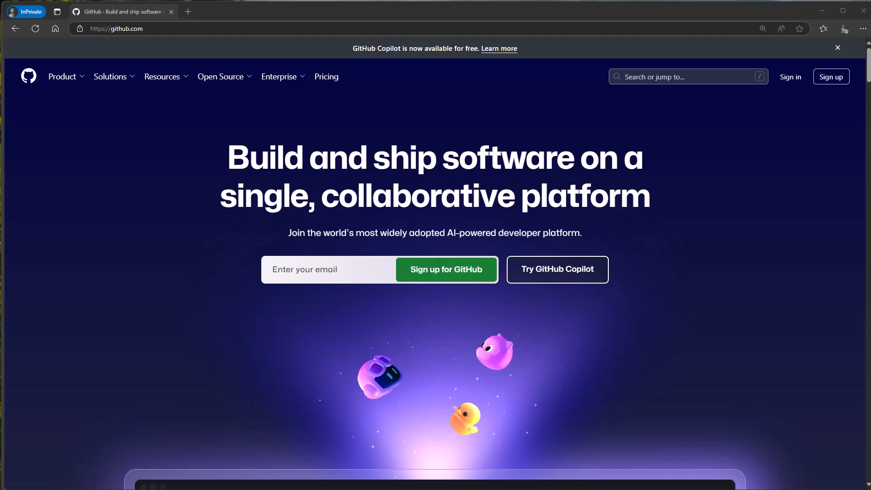
{"action": "mouse_move", "coordinate": [854, 390]}
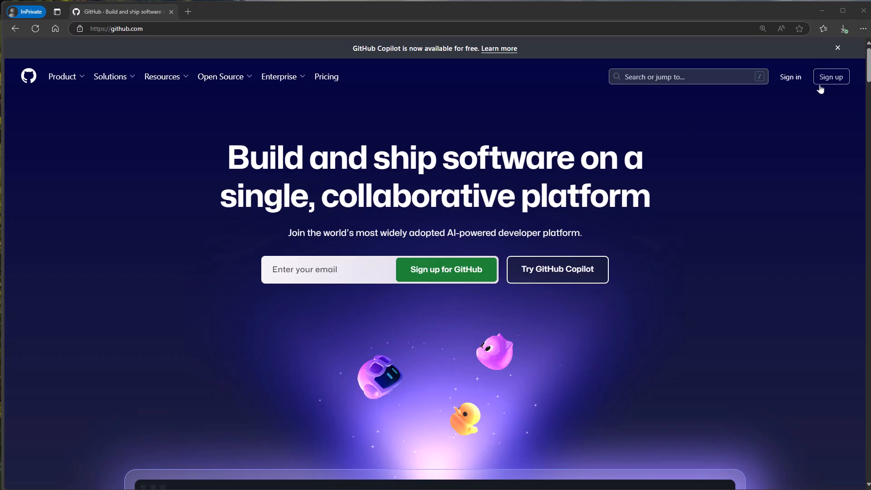
{"action": "mouse_move", "coordinate": [560, 117]}
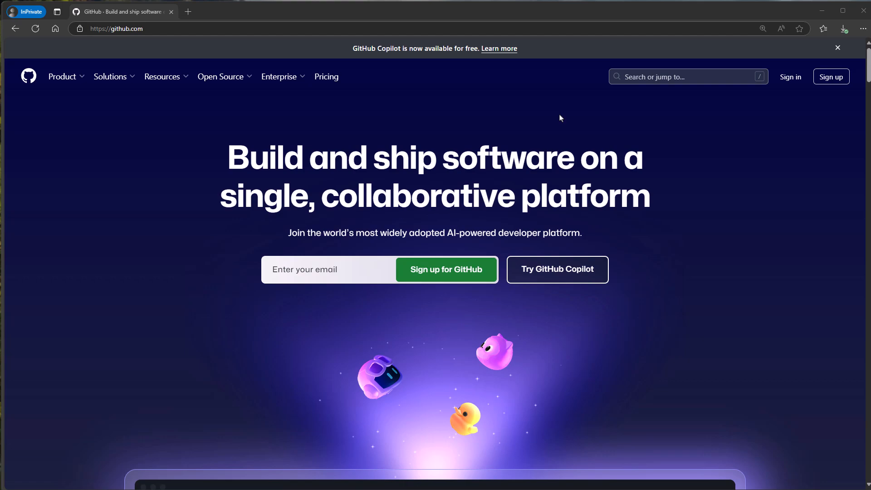
{"action": "mouse_move", "coordinate": [555, 130]}
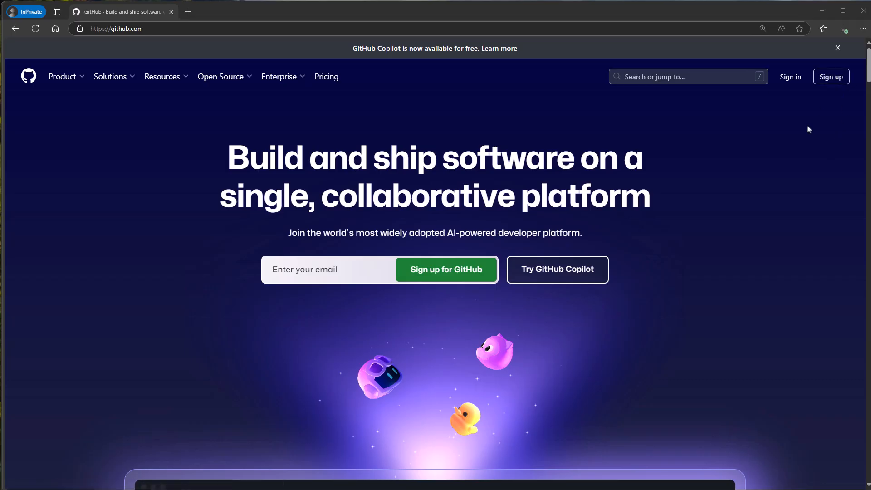
{"action": "mouse_move", "coordinate": [772, 167]}
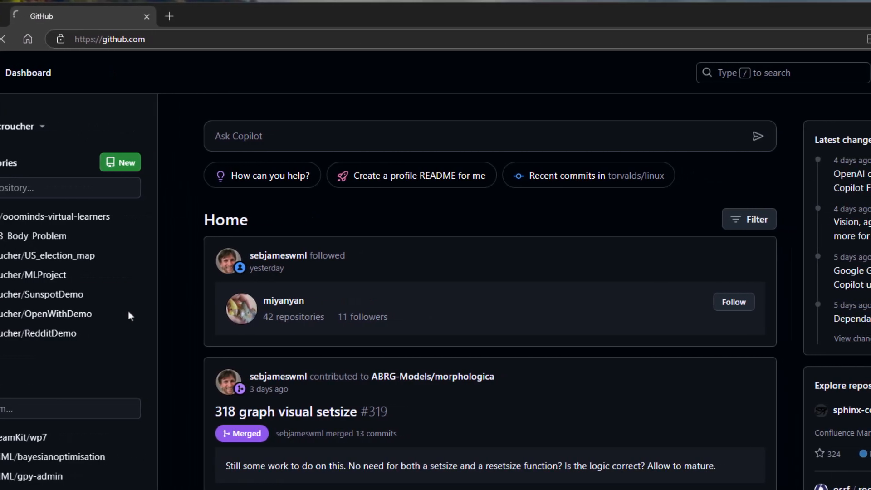
- Start a new repository and name it Sunspots
{"action": "left_click", "coordinate": [120, 162]}
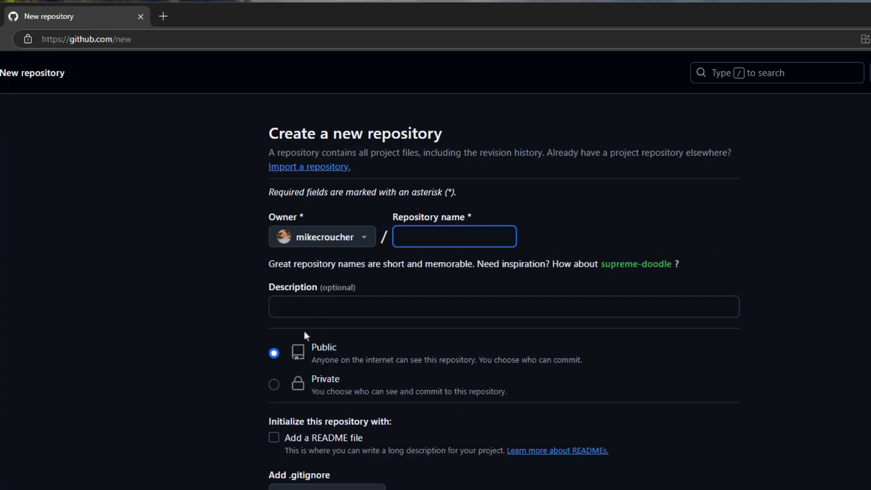
{"action": "type", "text": "Sun"}
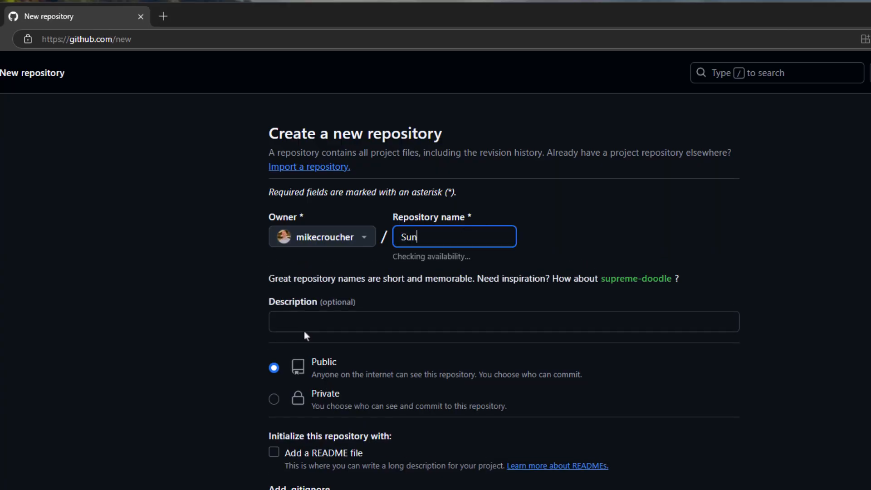
{"action": "type", "text": "spots"}
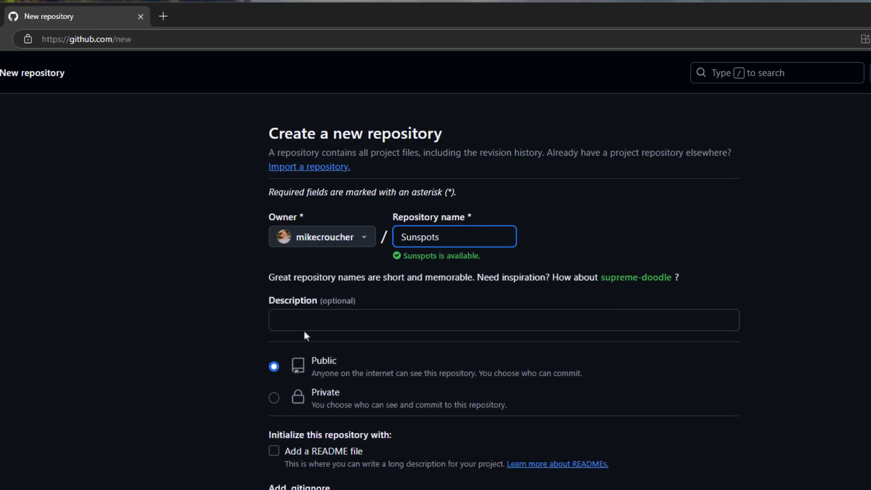
- Describe it as 'My repo for my sunspot analysis' and make it private
{"action": "left_click", "coordinate": [503, 320]}
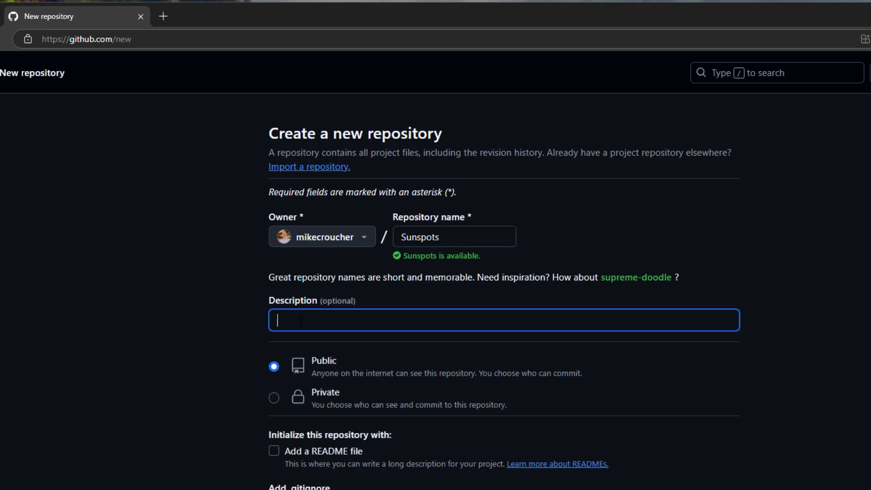
{"action": "type", "text": "My repo"}
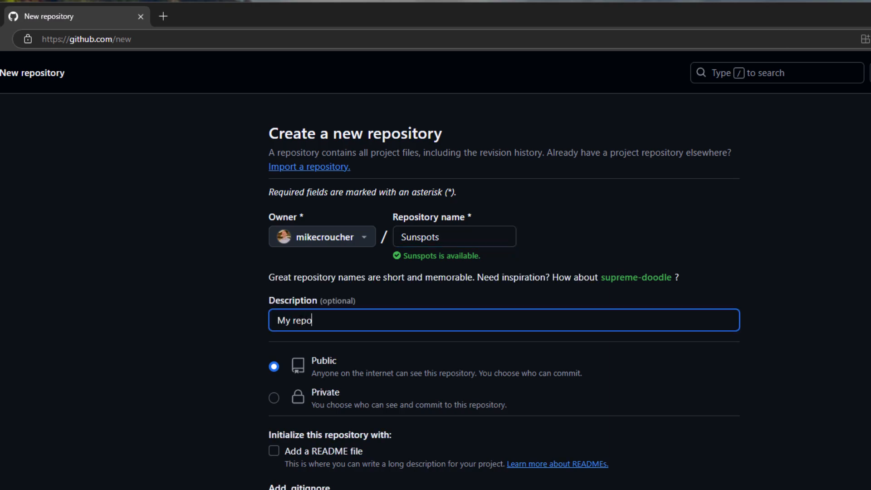
{"action": "type", "text": "for my sun"}
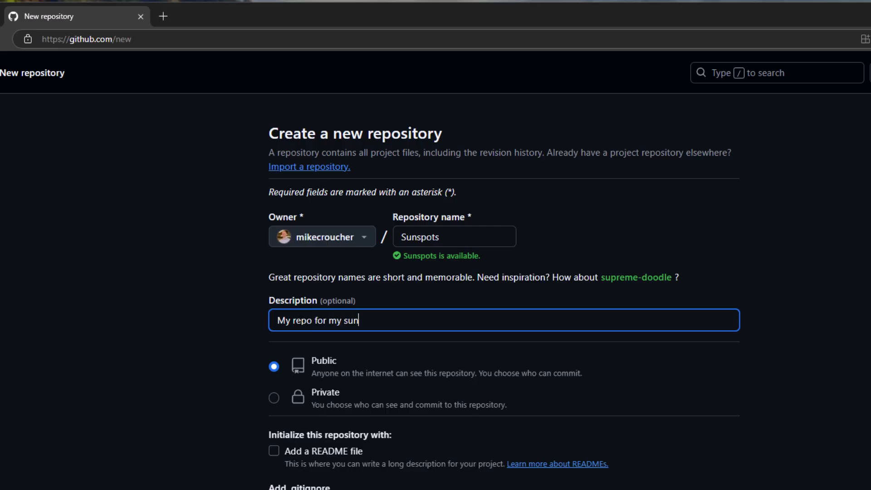
{"action": "type", "text": "spot anal"}
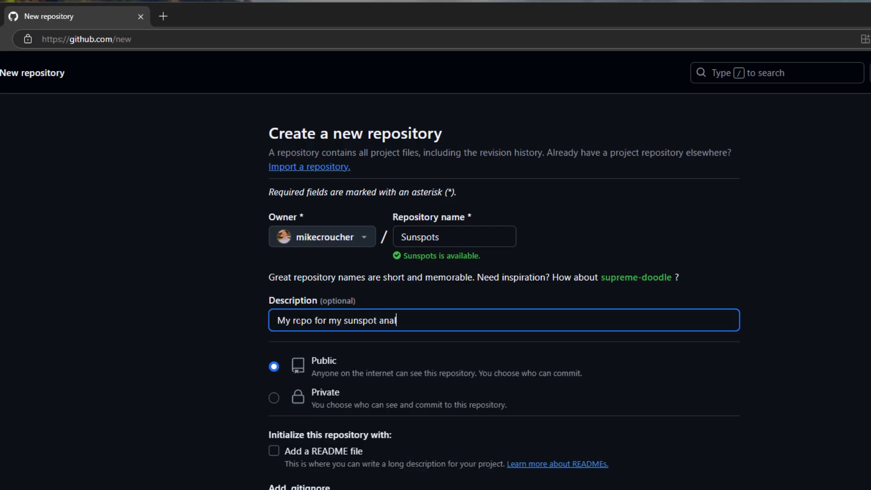
{"action": "type", "text": "ysis"}
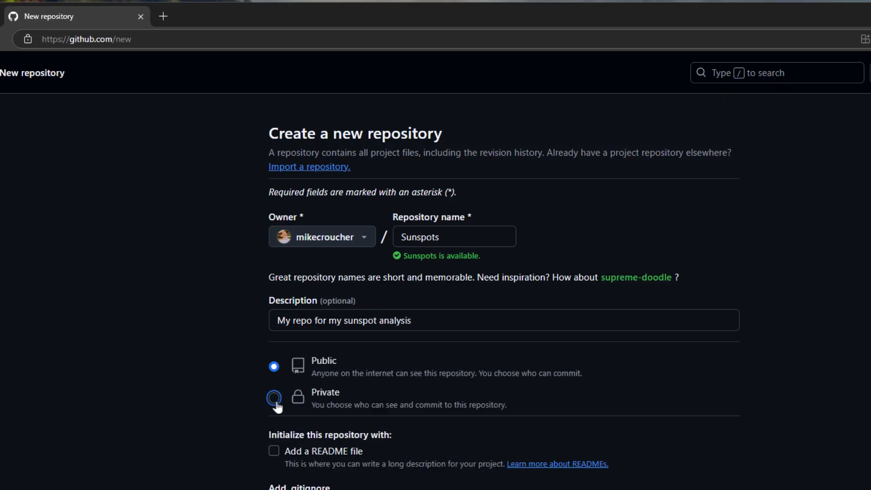
{"action": "left_click", "coordinate": [274, 398]}
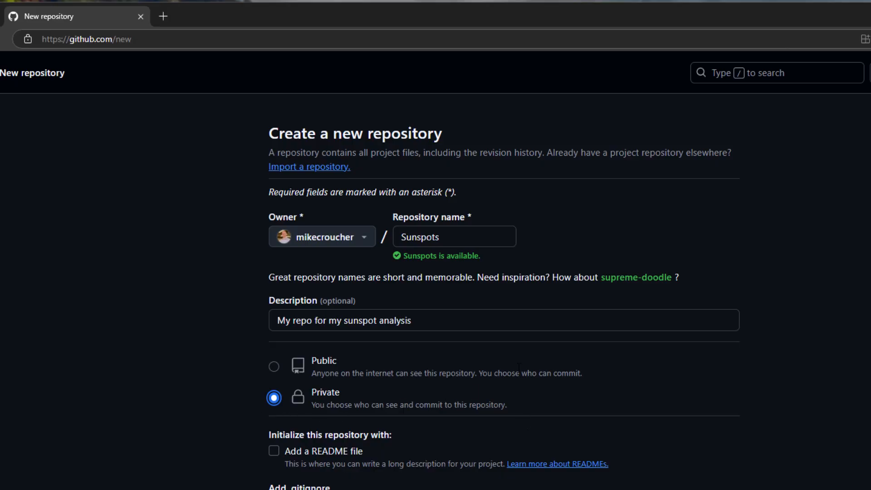
{"action": "scroll", "scroll_direction": "down", "scroll_amount": 3}
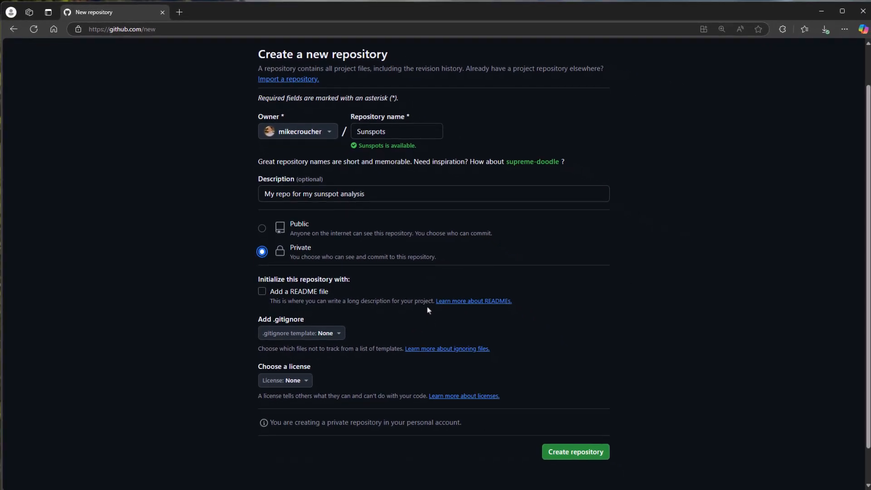
{"action": "mouse_move", "coordinate": [569, 457]}
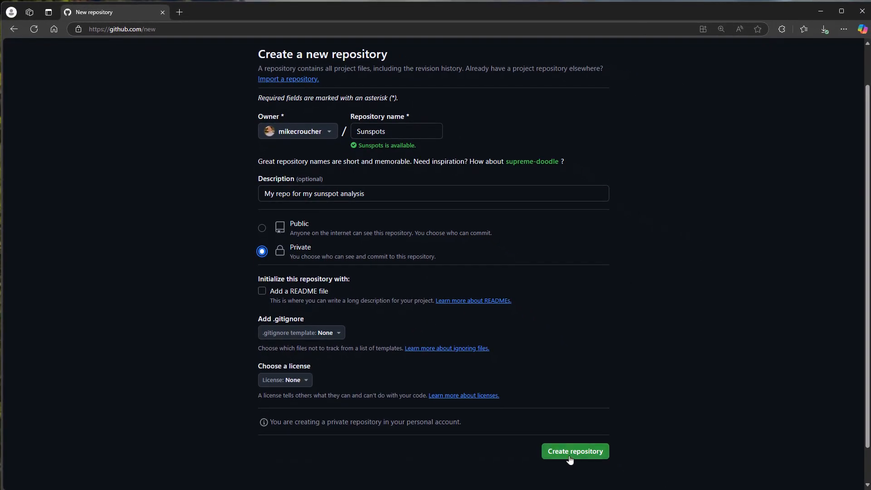
- Create the Sunspots repository and review its empty quick-setup page
{"action": "left_click", "coordinate": [574, 451]}
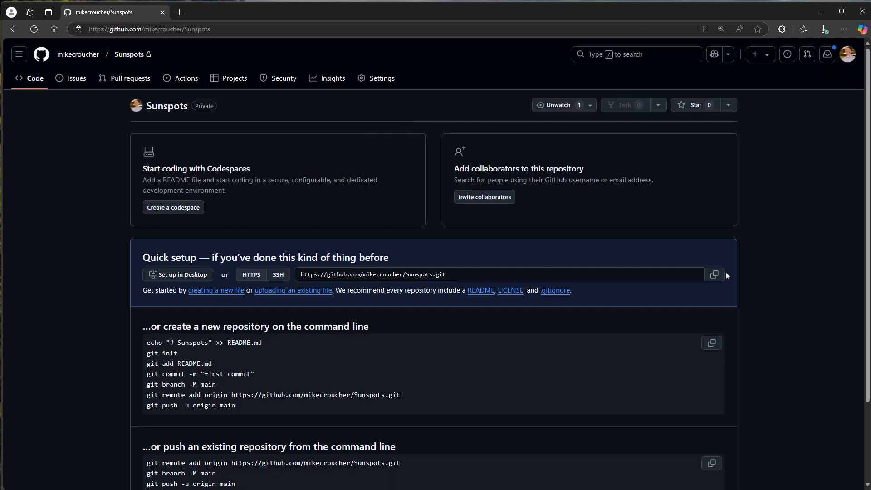
{"action": "scroll", "scroll_direction": "down", "scroll_amount": 3}
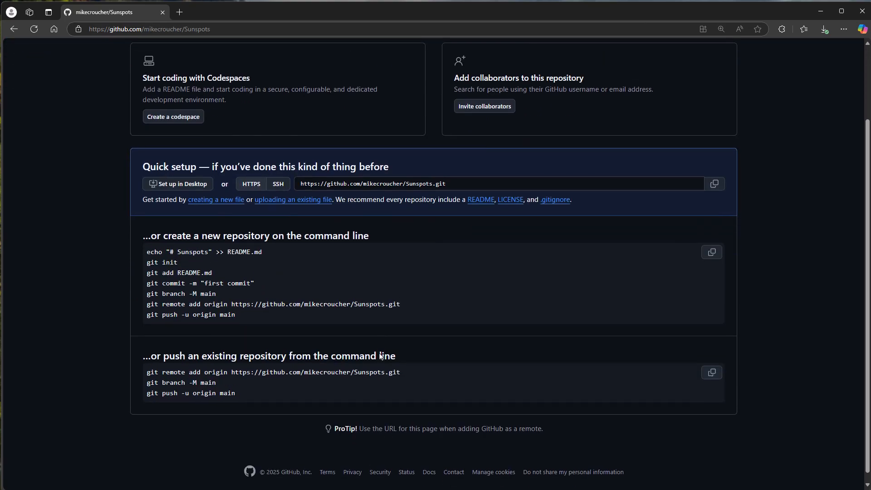
{"action": "scroll", "scroll_direction": "up", "scroll_amount": 3}
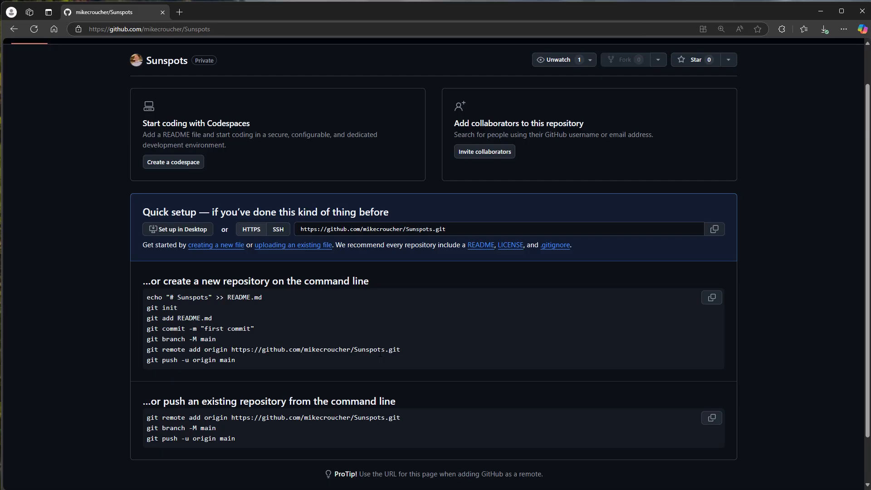
{"action": "mouse_move", "coordinate": [350, 381]}
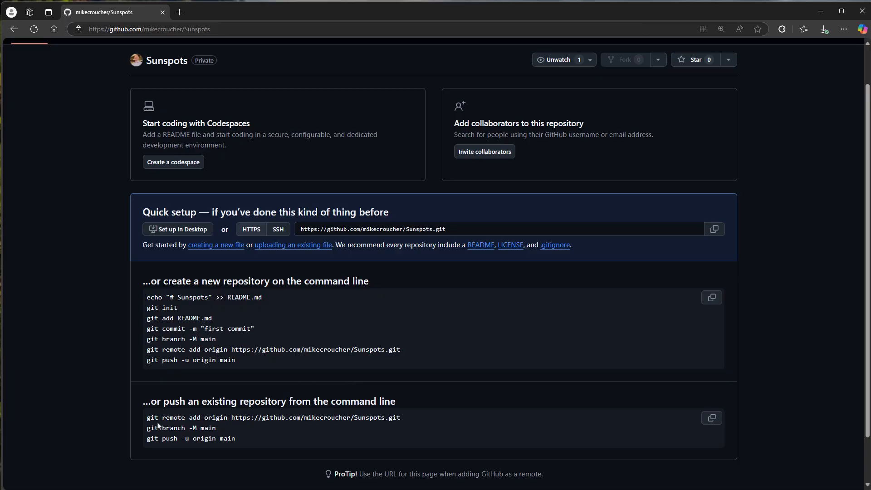
{"action": "mouse_move", "coordinate": [223, 432]}
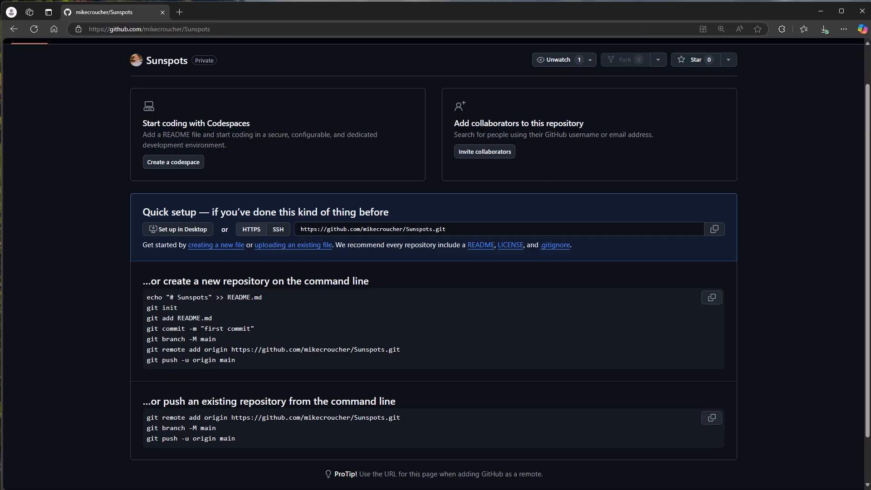
{"action": "mouse_move", "coordinate": [247, 390]}
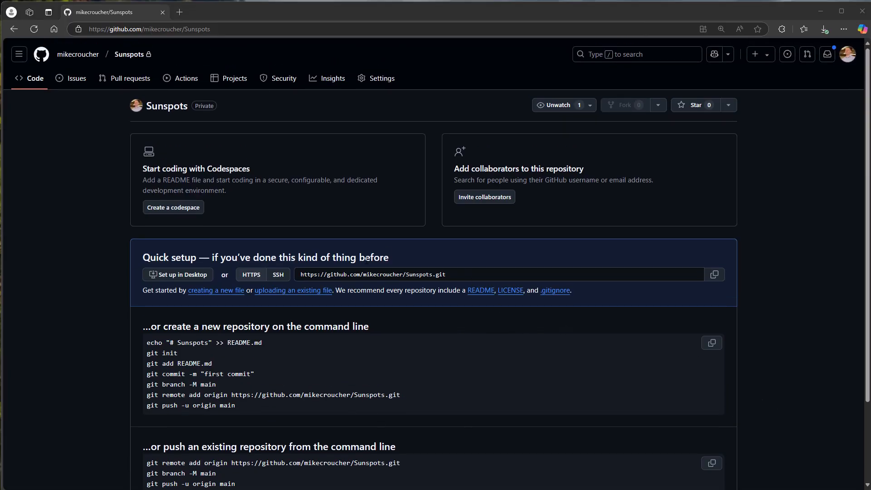
{"action": "mouse_move", "coordinate": [293, 290]}
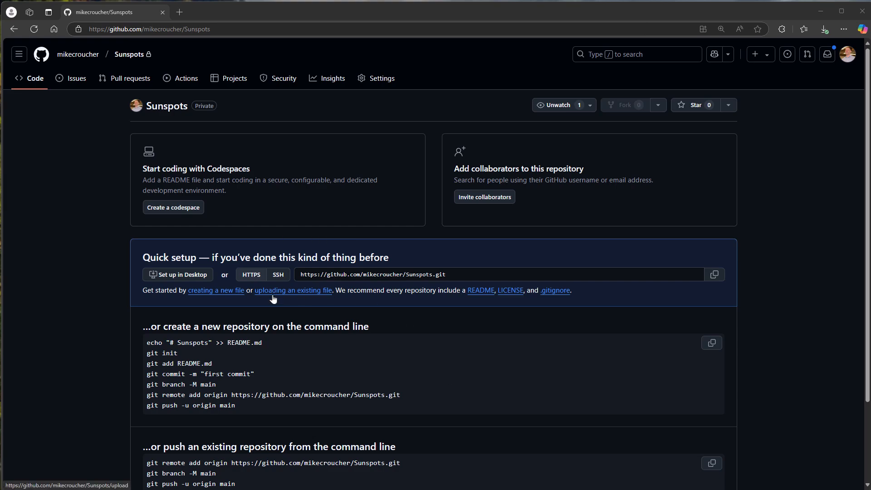
{"action": "mouse_move", "coordinate": [297, 296]}
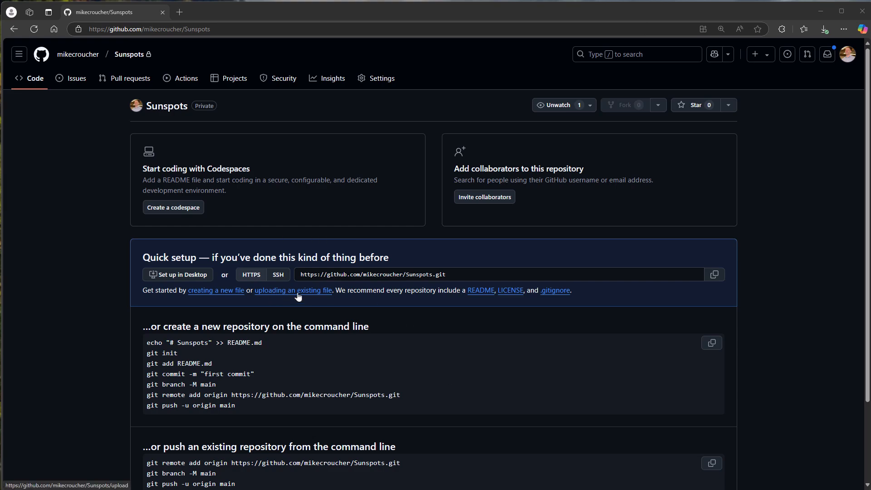
- Upload sunspot.dat and sunspotAnalysis.m and commit them as the first commit
{"action": "left_click", "coordinate": [293, 291]}
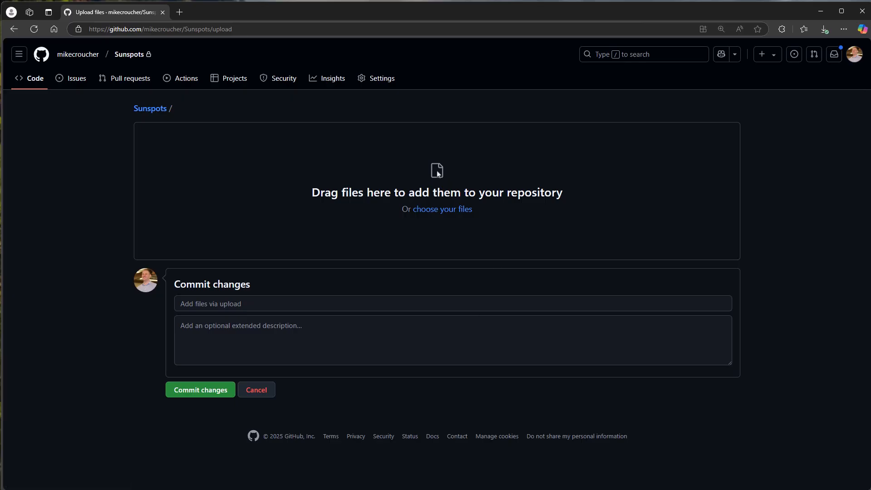
{"action": "mouse_move", "coordinate": [409, 195]}
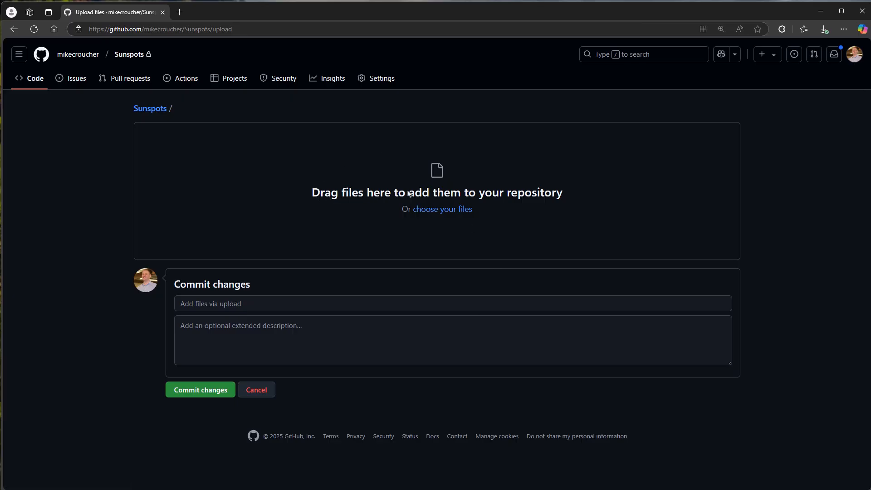
{"action": "mouse_move", "coordinate": [339, 22]}
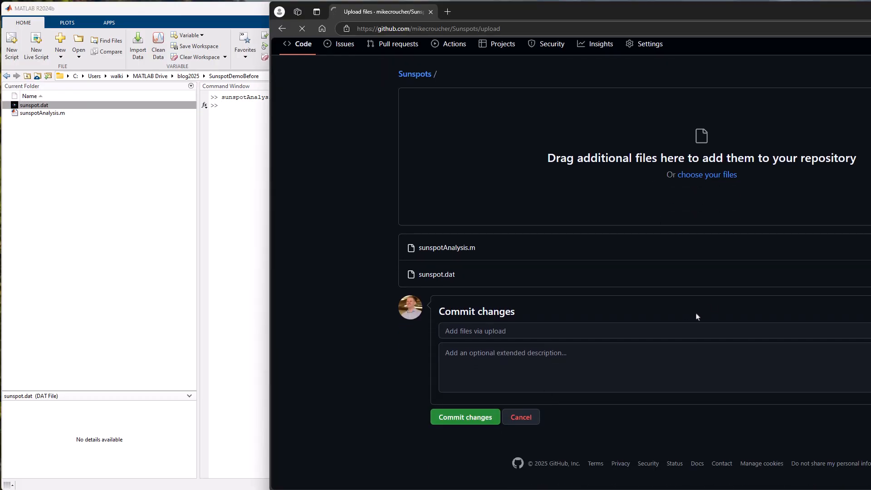
{"action": "left_click", "coordinate": [465, 417]}
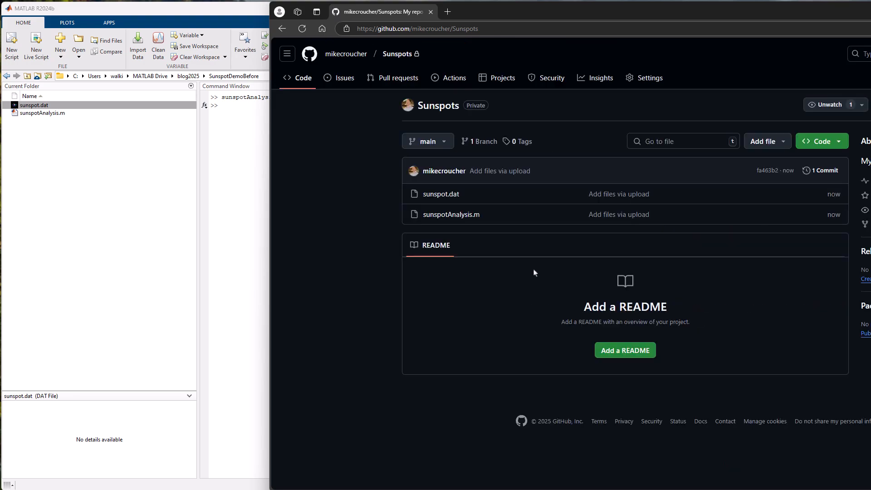
{"action": "mouse_move", "coordinate": [509, 215]}
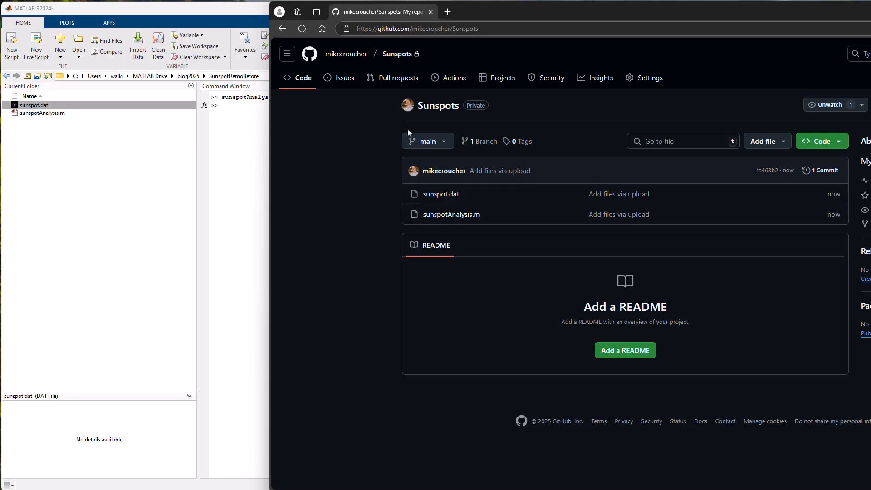
{"action": "mouse_move", "coordinate": [471, 317]}
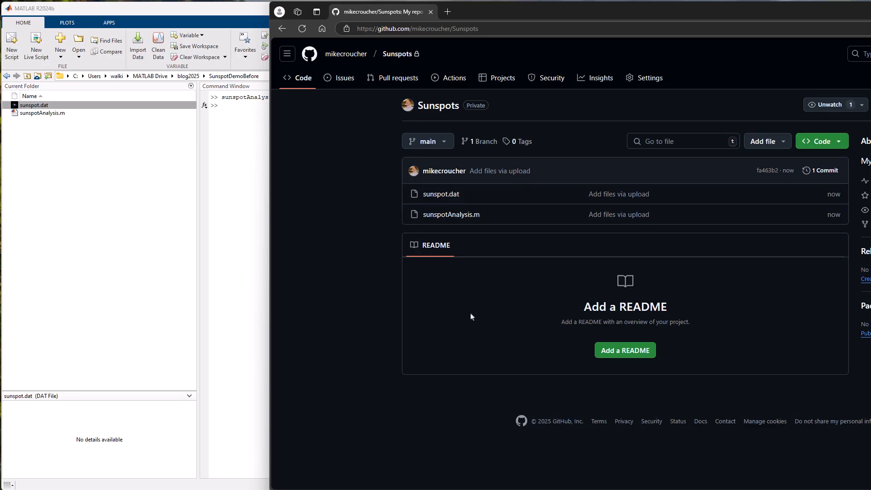
{"action": "mouse_move", "coordinate": [468, 315]}
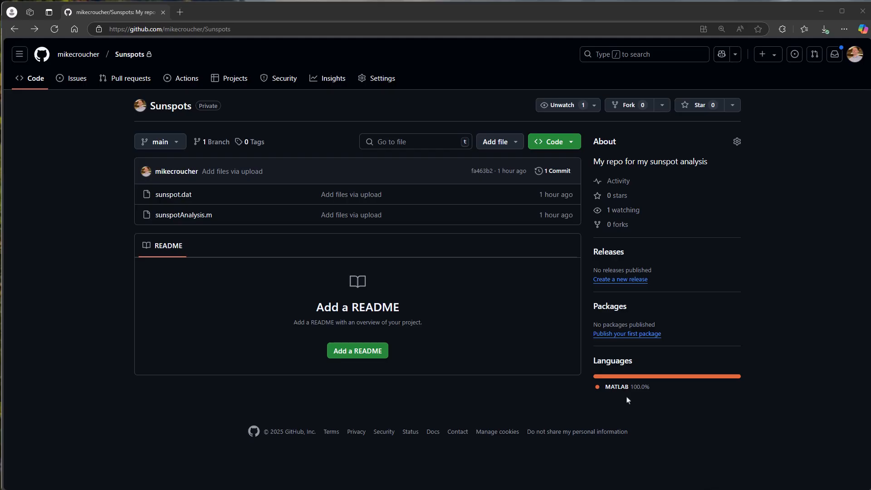
{"action": "mouse_move", "coordinate": [537, 330]}
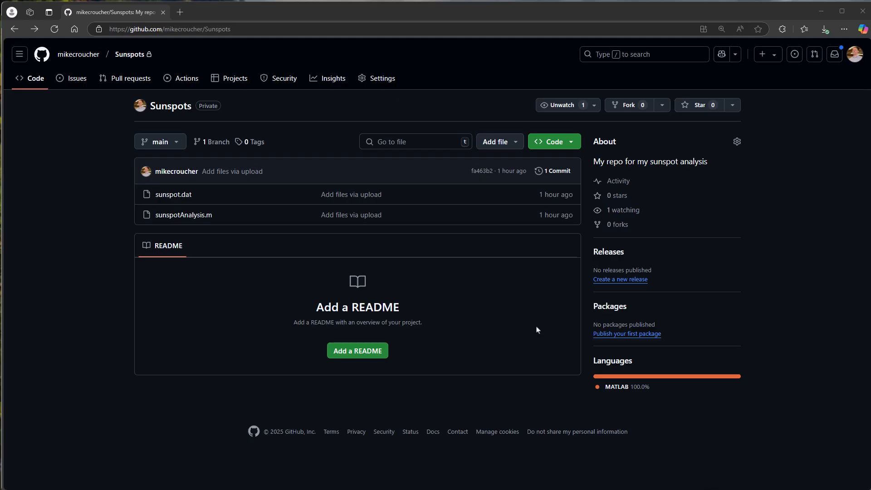
{"action": "mouse_move", "coordinate": [241, 384]}
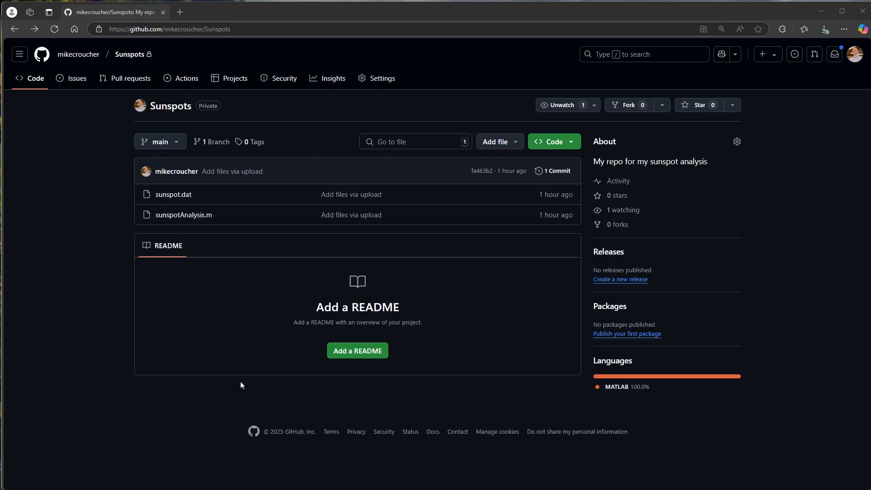
- Start a README with the 'Analyzing Cyclical Data with FFT' markdown and preview its rendering
{"action": "left_click", "coordinate": [358, 350]}
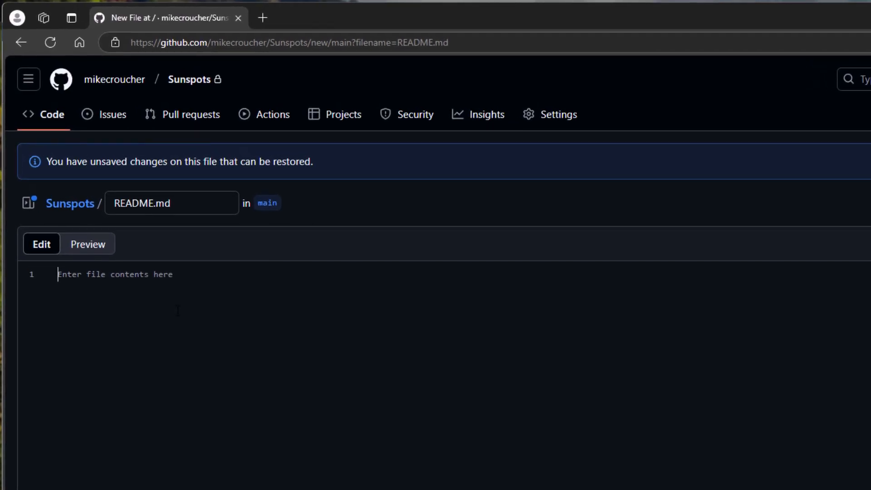
{"action": "mouse_move", "coordinate": [231, 373]}
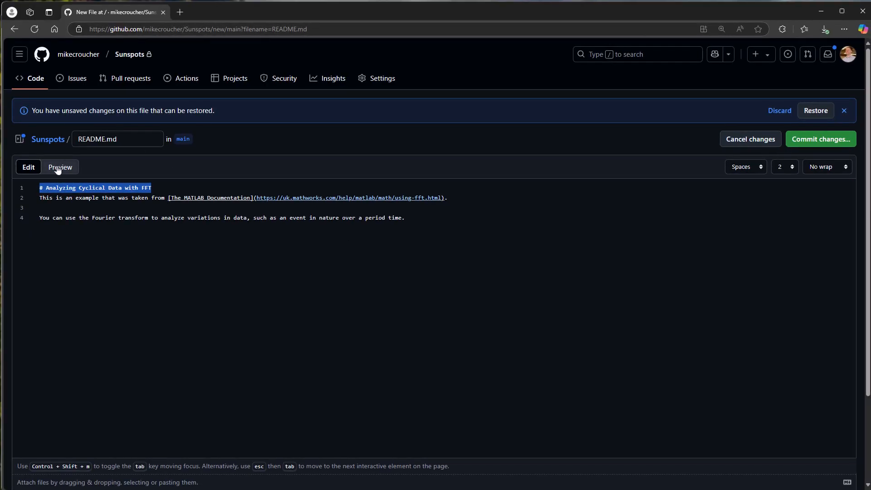
{"action": "left_click", "coordinate": [60, 167]}
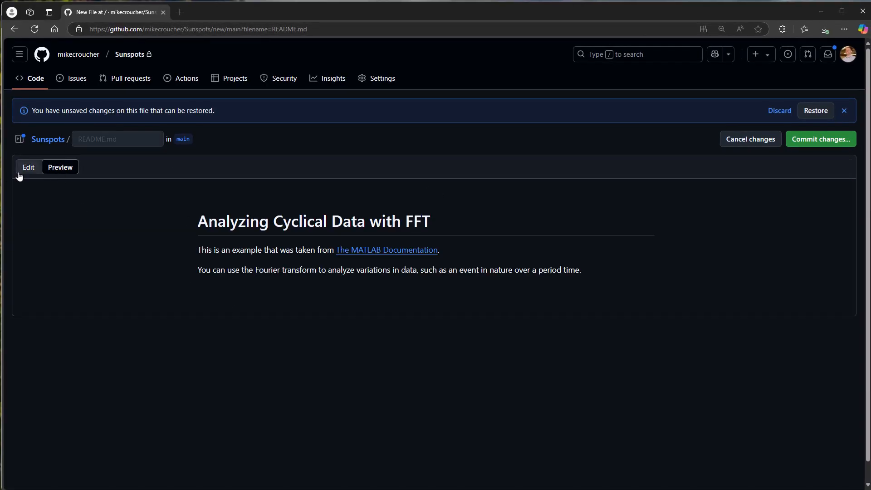
{"action": "left_click", "coordinate": [28, 167]}
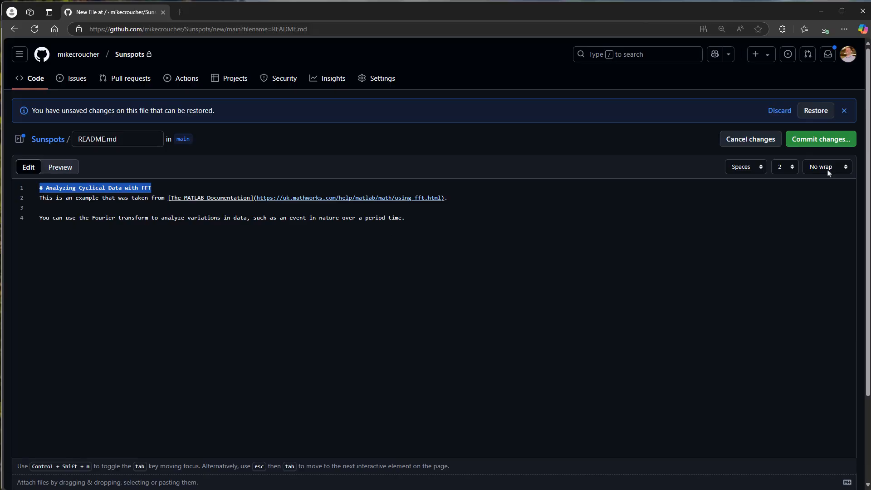
- Commit README.md to the main branch
{"action": "left_click", "coordinate": [822, 139]}
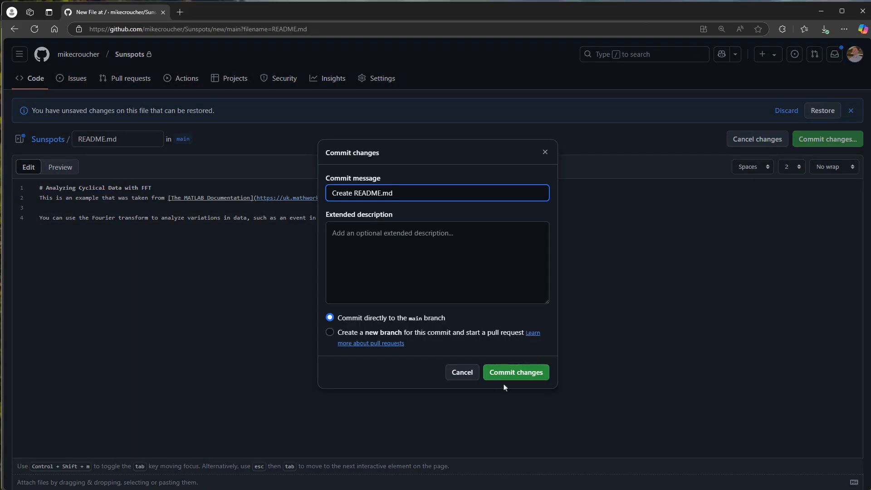
{"action": "left_click", "coordinate": [514, 372]}
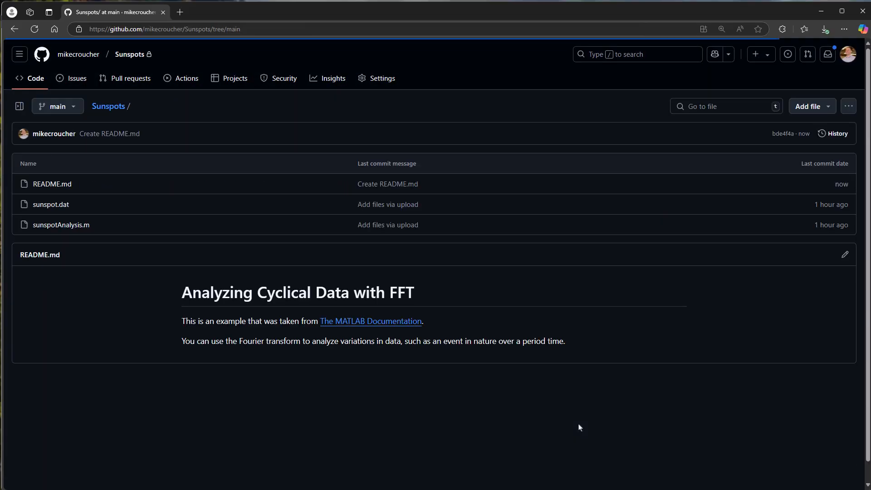
{"action": "mouse_move", "coordinate": [519, 336]}
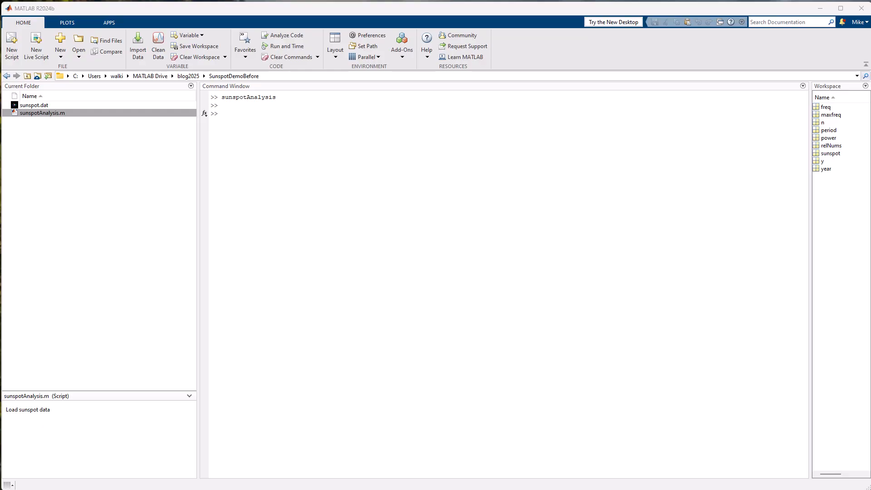
{"action": "mouse_move", "coordinate": [55, 118]}
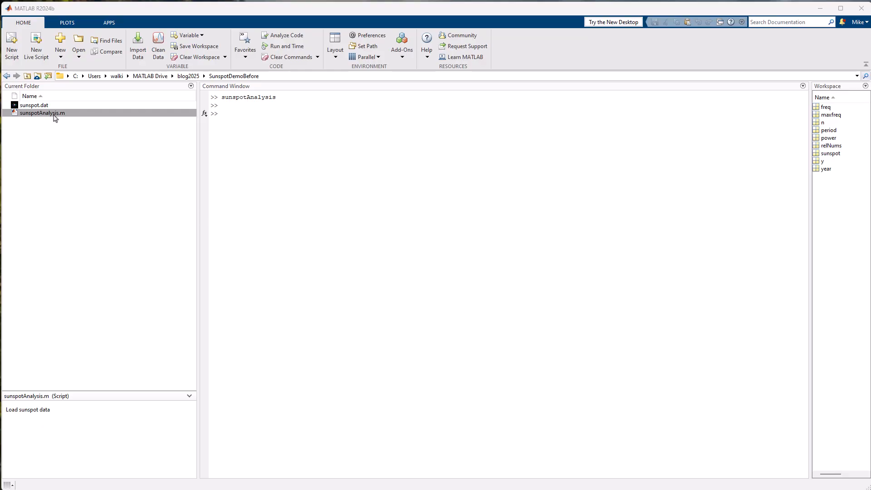
- Open sunspotAnalysis.m in the Editor and create a new blank live script
{"action": "double_click", "coordinate": [42, 113]}
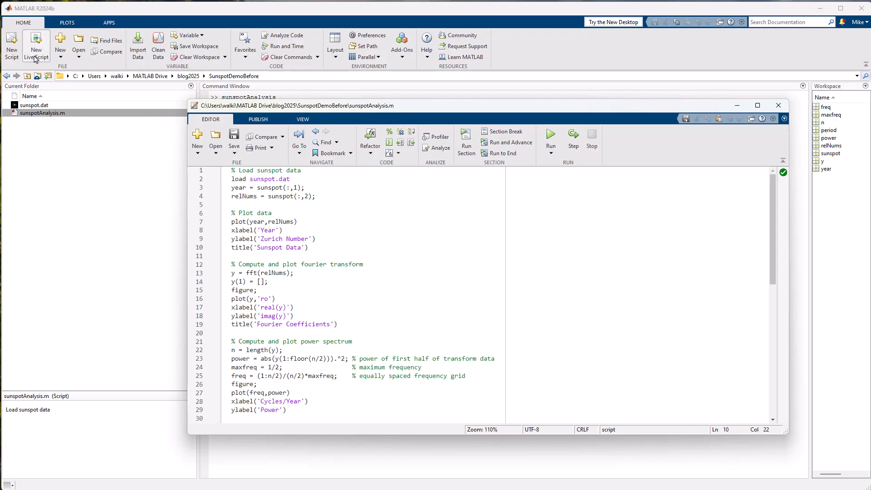
{"action": "left_click", "coordinate": [37, 45]}
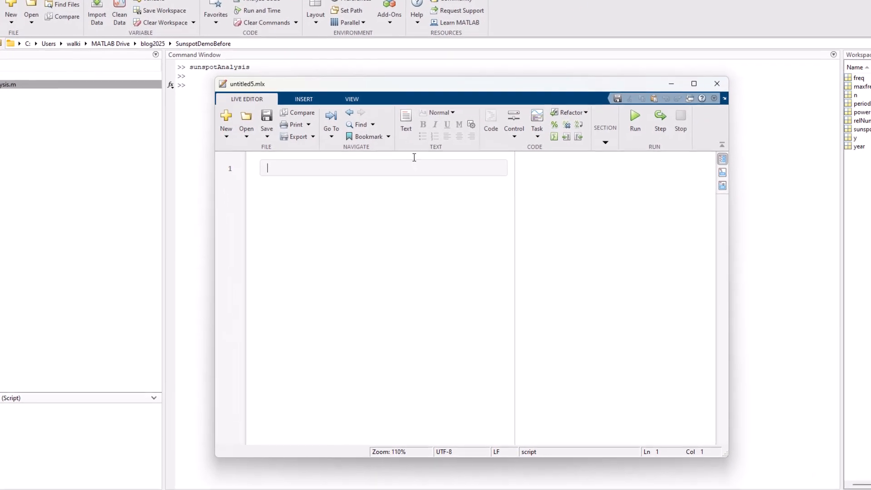
{"action": "left_click_drag", "start_coordinate": [444, 83], "coordinate": [421, 34]}
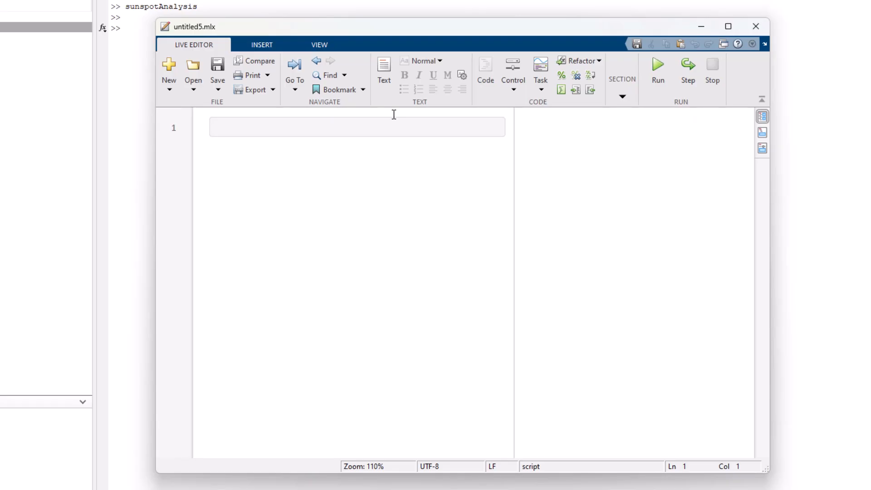
{"action": "mouse_move", "coordinate": [384, 65]}
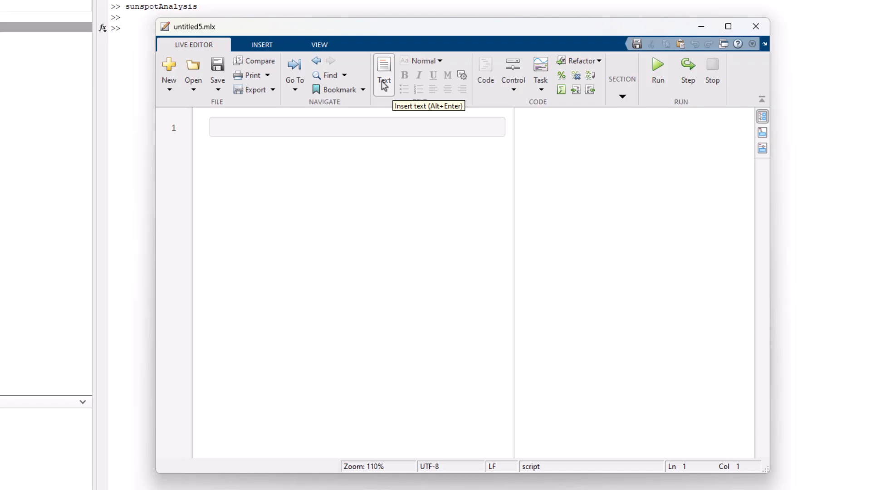
- Add the heading 'Analyzing Cyclical Data with FFT' formatted as a Title
{"action": "left_click", "coordinate": [383, 73]}
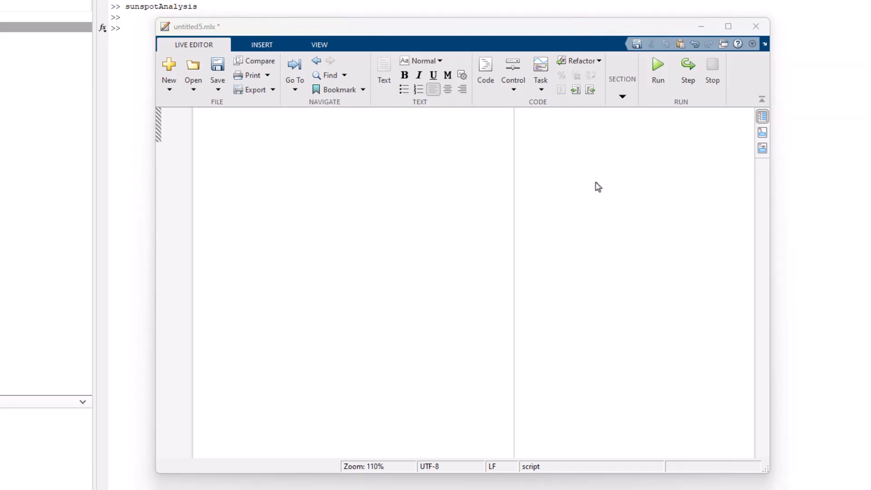
{"action": "type", "text": "Analyzing Cyclical Data with FFT"}
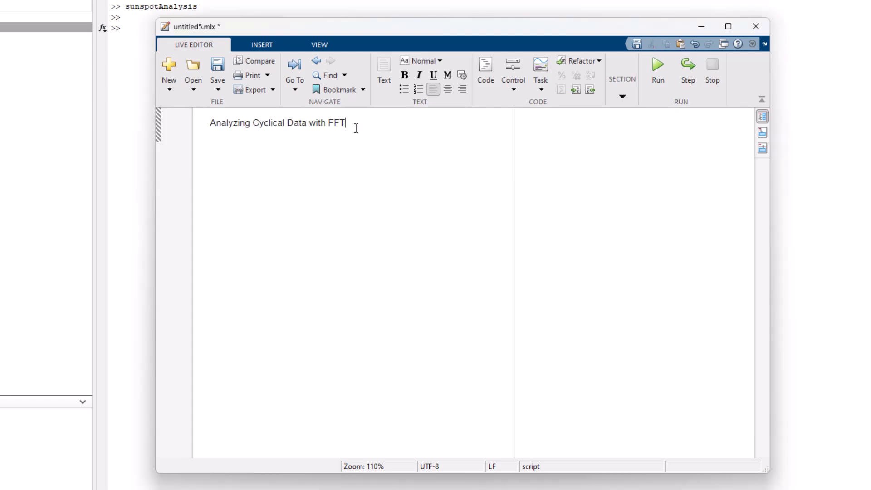
{"action": "left_click", "coordinate": [422, 60]}
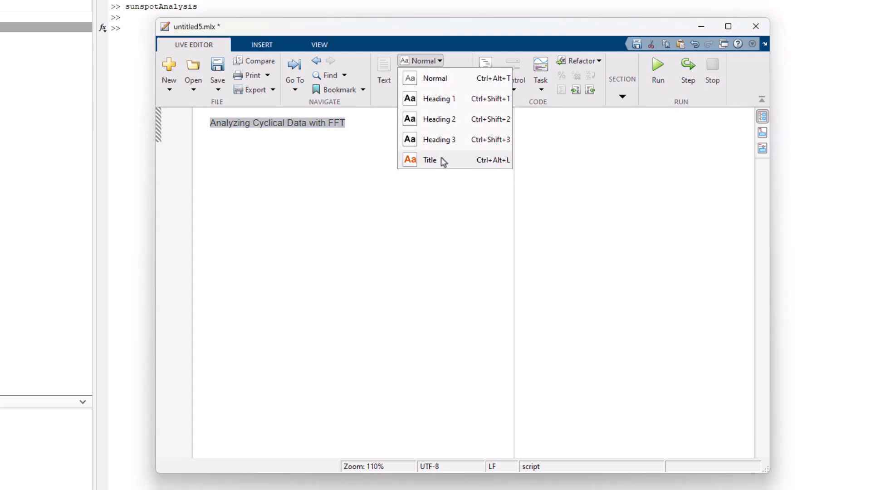
{"action": "left_click", "coordinate": [430, 160]}
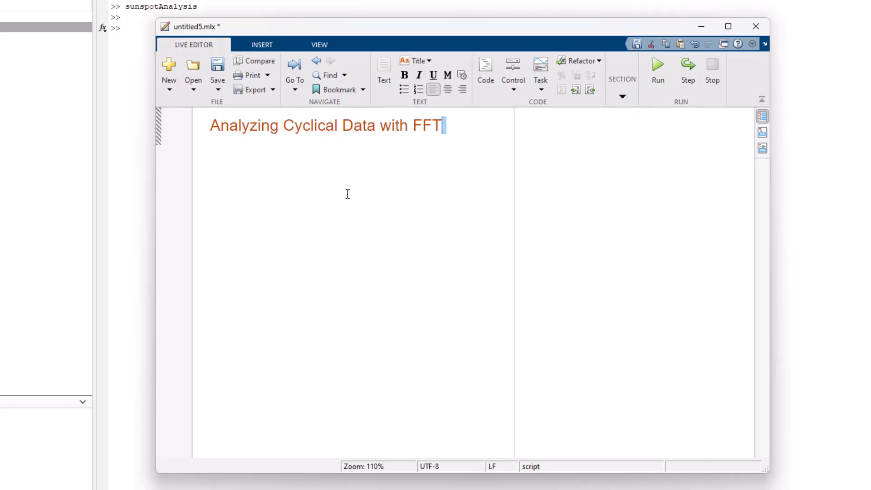
{"action": "mouse_move", "coordinate": [447, 144]}
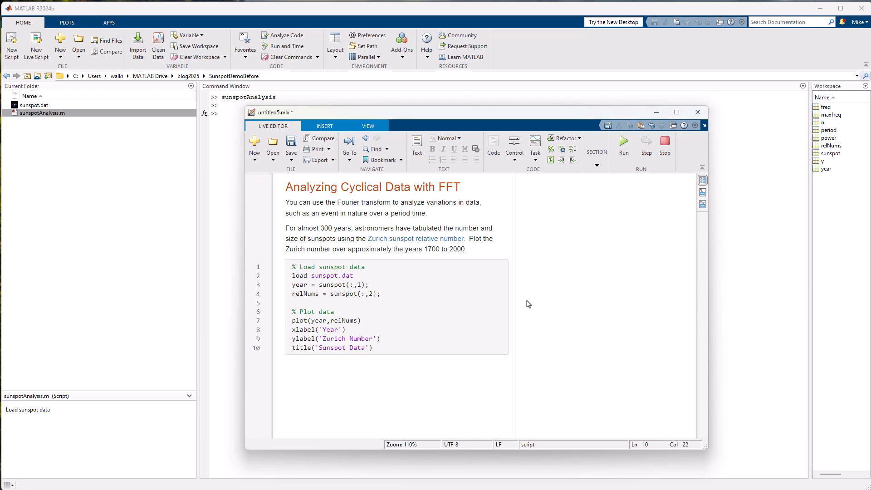
- Run the live script to draw the Sunspot Data plot and select sunspotAnalysis.mlx in the folder
{"action": "left_click", "coordinate": [624, 147]}
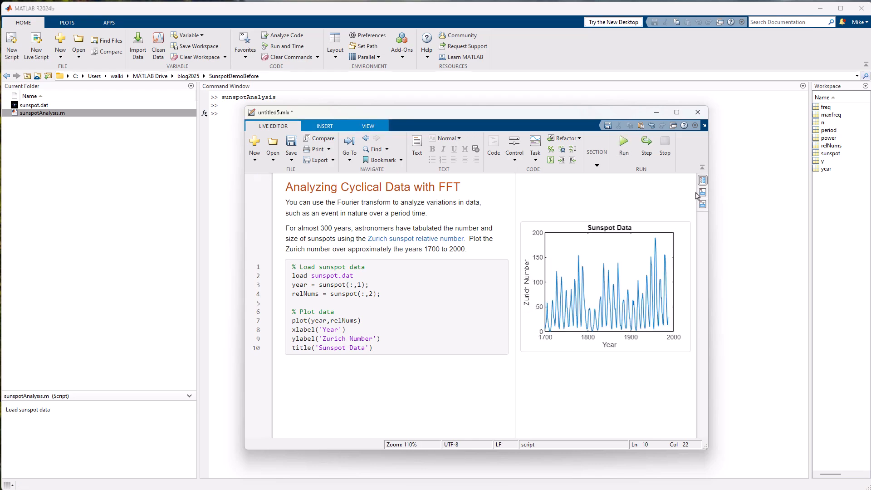
{"action": "scroll", "scroll_direction": "down", "scroll_amount": 3}
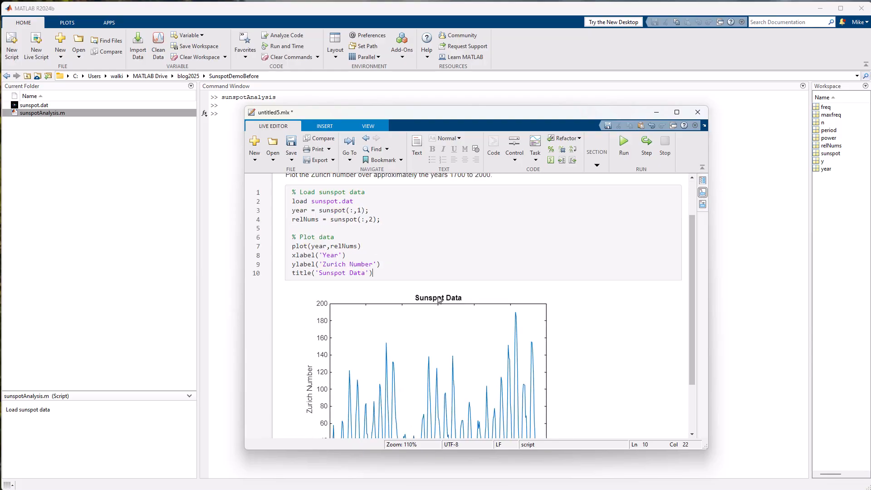
{"action": "scroll", "scroll_direction": "down", "scroll_amount": 3}
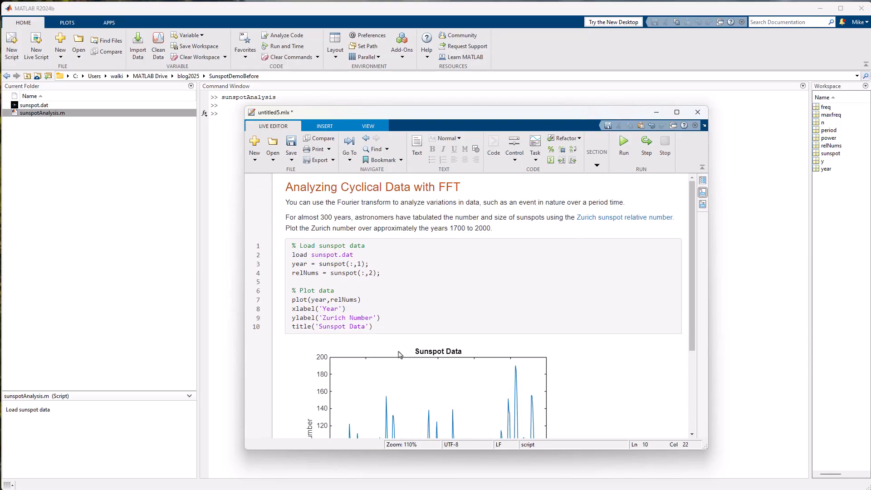
{"action": "left_click", "coordinate": [697, 112]}
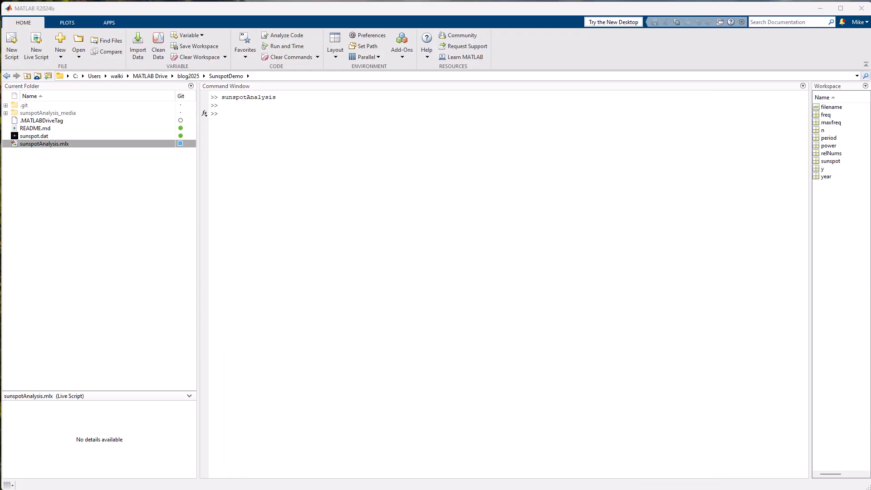
- Open sunspotAnalysis.mlx and scroll through its sunspot, Fourier power and period plots
{"action": "double_click", "coordinate": [44, 143]}
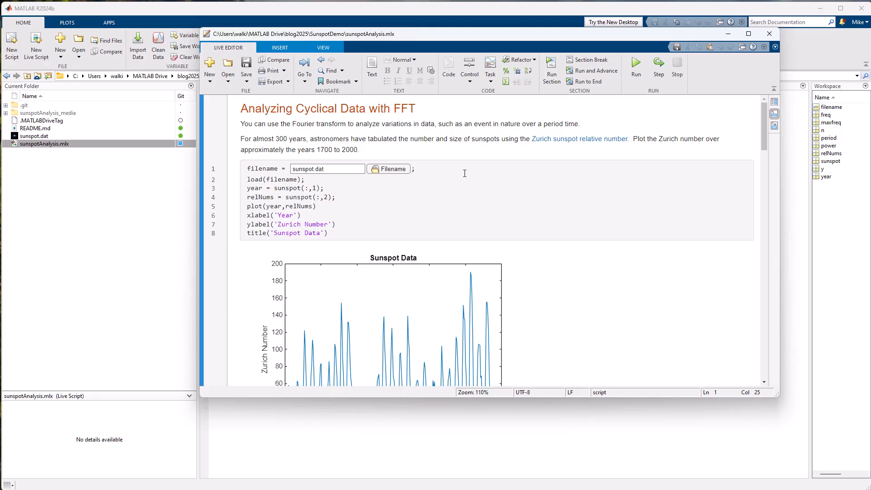
{"action": "scroll", "scroll_direction": "down", "scroll_amount": 3}
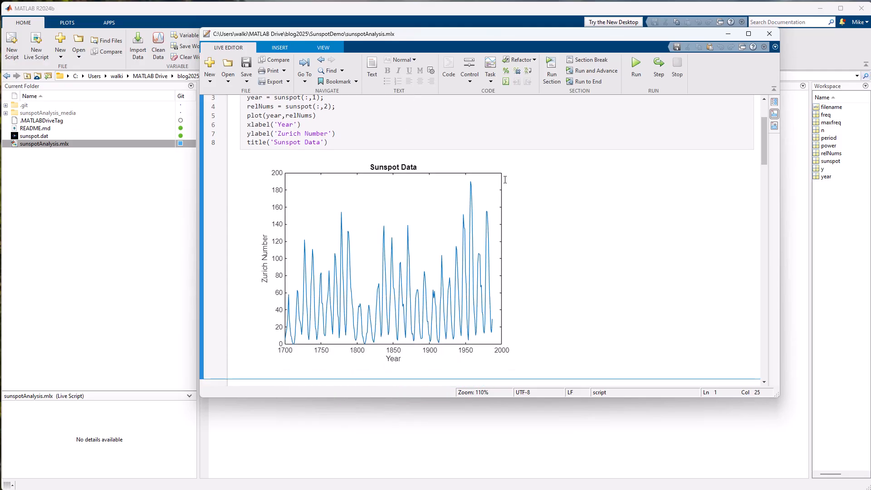
{"action": "scroll", "scroll_direction": "down", "scroll_amount": 3}
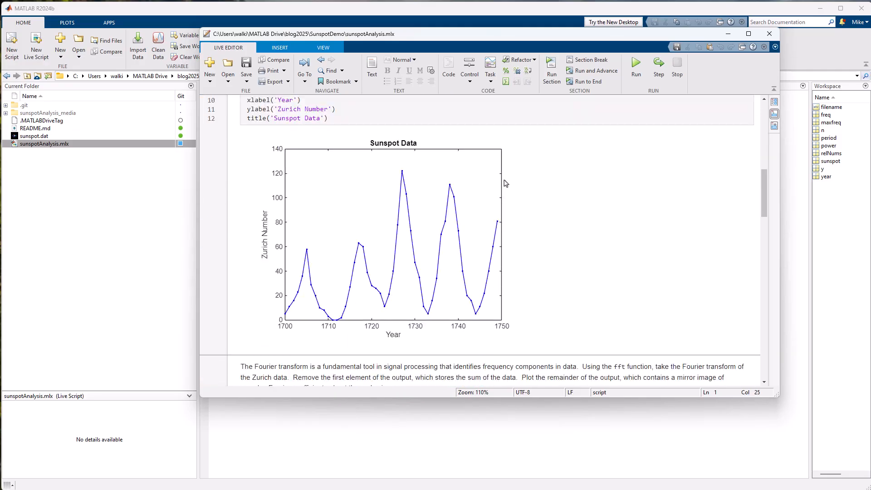
{"action": "scroll", "scroll_direction": "down", "scroll_amount": 3}
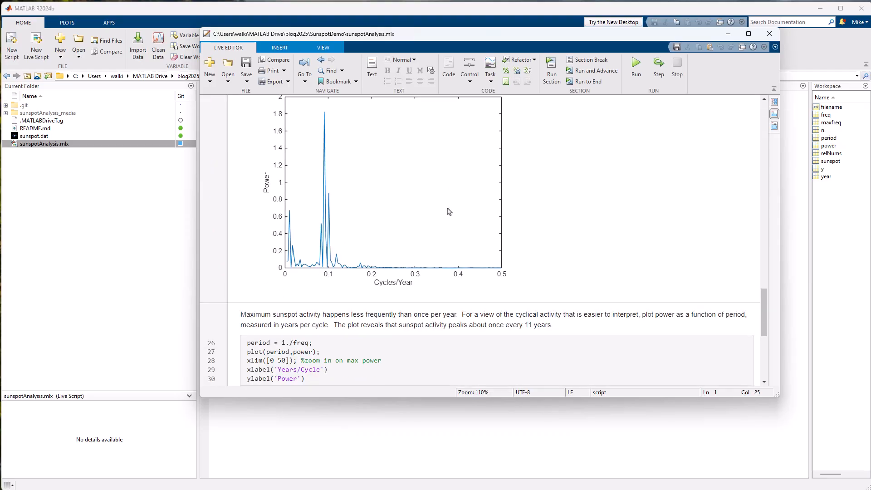
{"action": "mouse_move", "coordinate": [491, 227]}
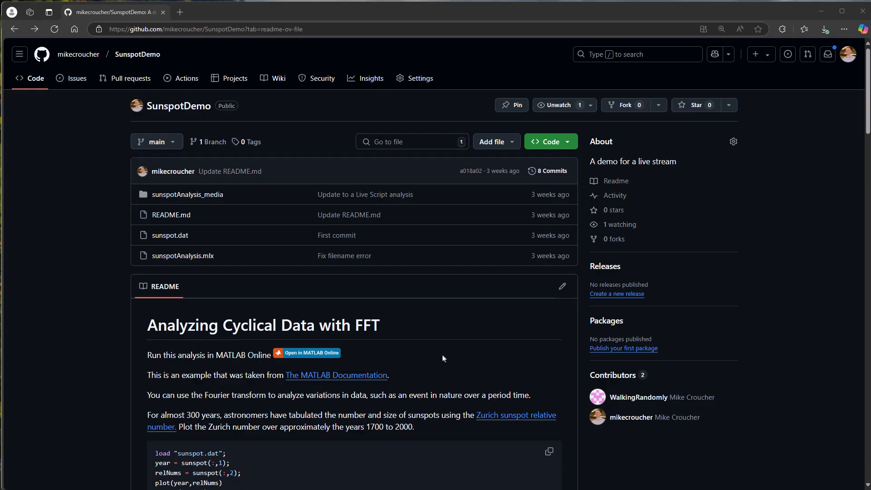
{"action": "scroll", "scroll_direction": "down", "scroll_amount": 3}
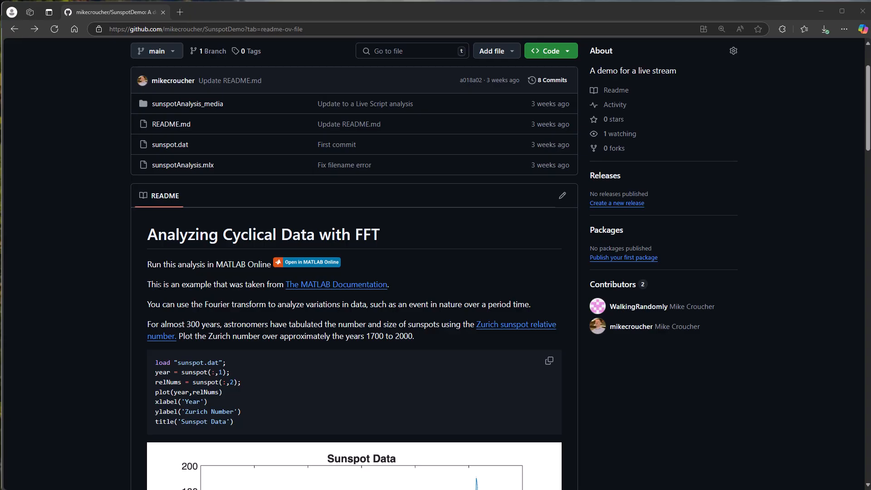
{"action": "scroll", "scroll_direction": "down", "scroll_amount": 3}
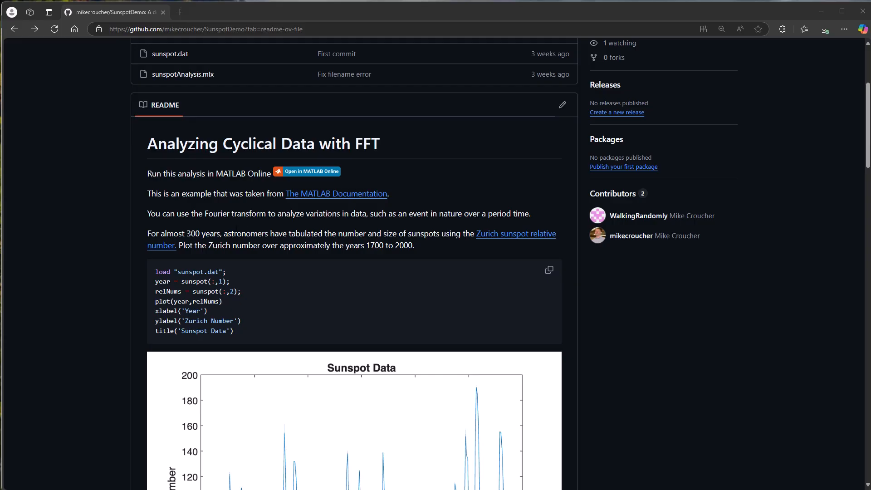
{"action": "mouse_move", "coordinate": [499, 256]}
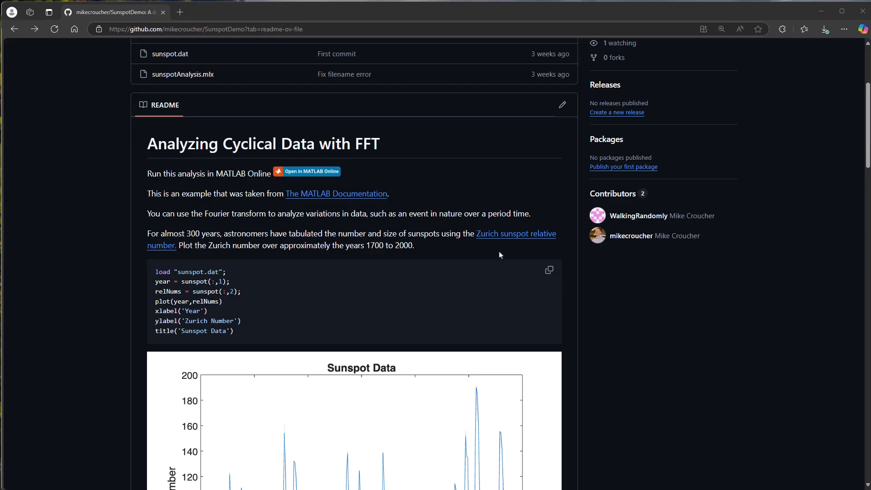
{"action": "scroll", "scroll_direction": "down", "scroll_amount": 3}
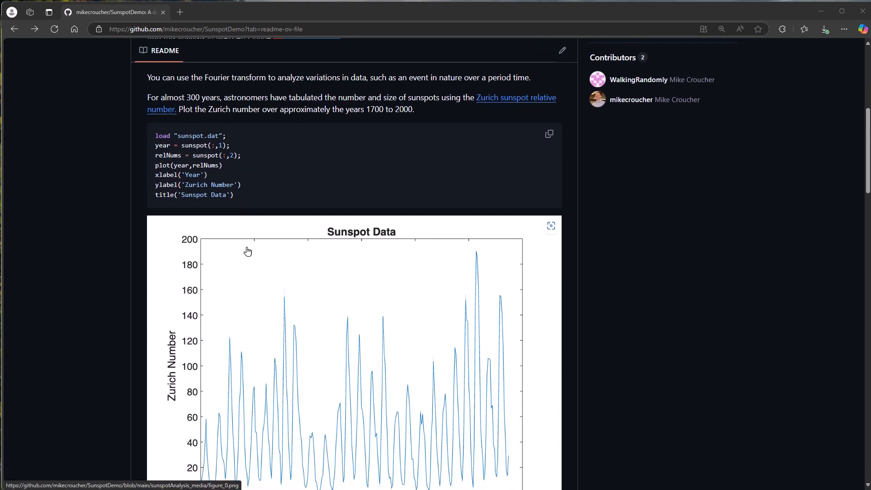
{"action": "scroll", "scroll_direction": "down", "scroll_amount": 3}
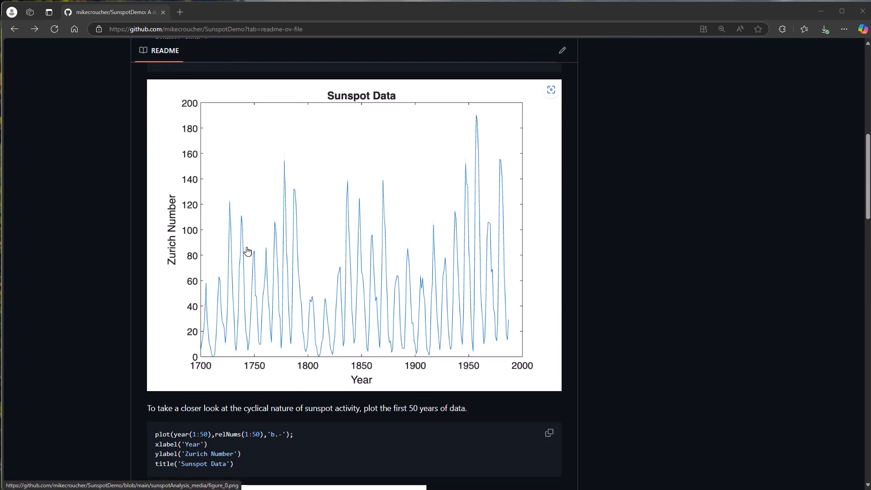
{"action": "scroll", "scroll_direction": "down", "scroll_amount": 3}
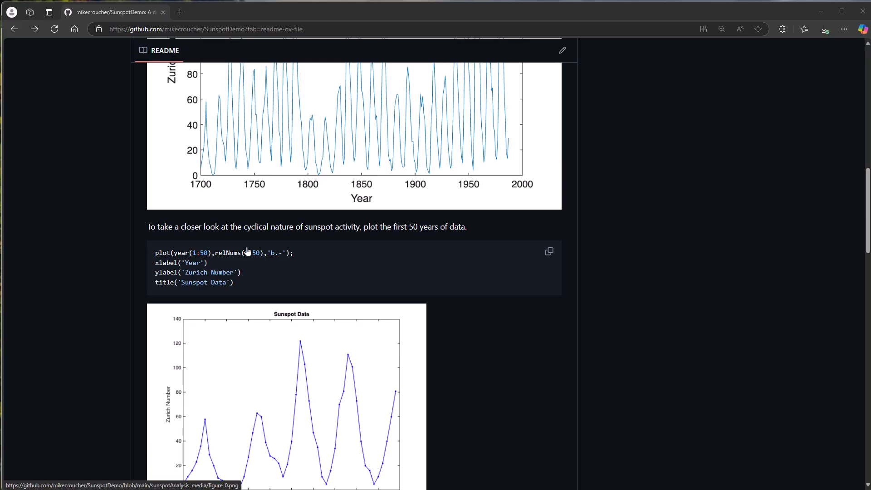
{"action": "scroll", "scroll_direction": "down", "scroll_amount": 3}
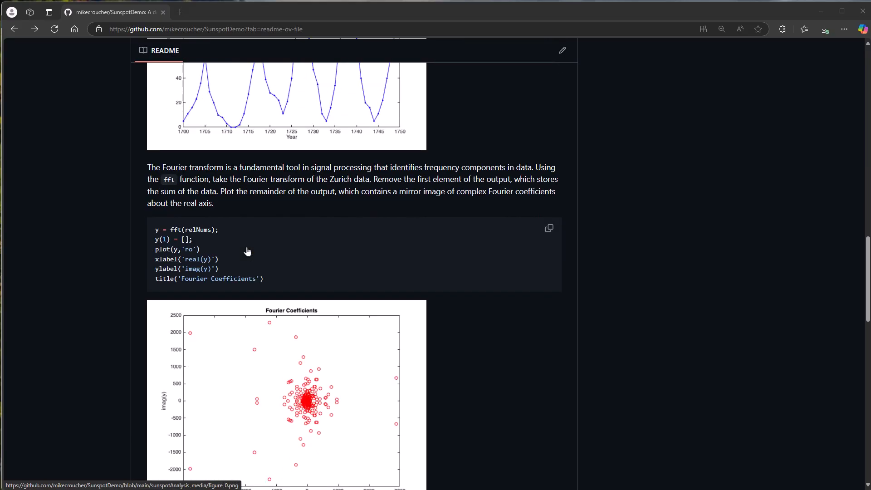
{"action": "scroll", "scroll_direction": "down", "scroll_amount": 3}
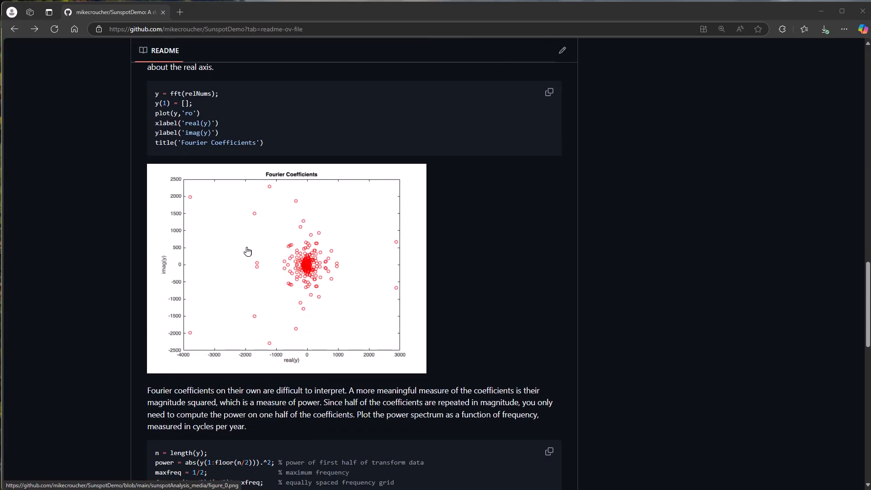
{"action": "scroll", "scroll_direction": "up", "scroll_amount": 3}
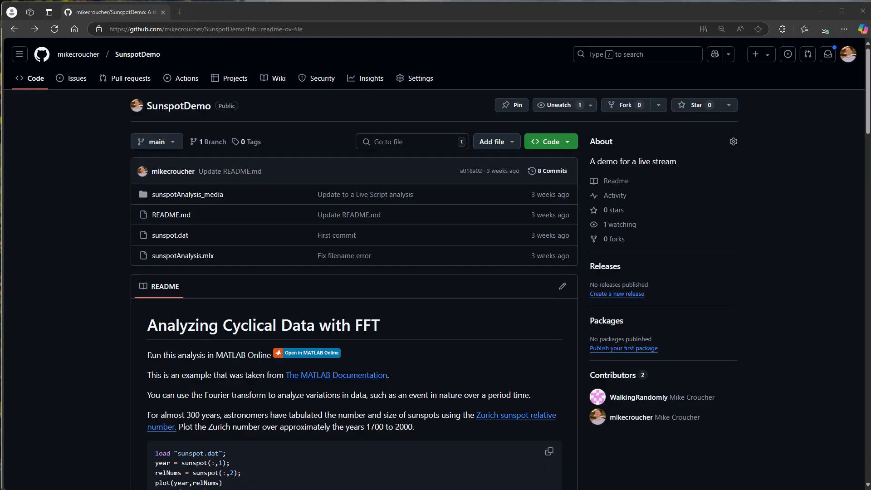
{"action": "mouse_move", "coordinate": [380, 355]}
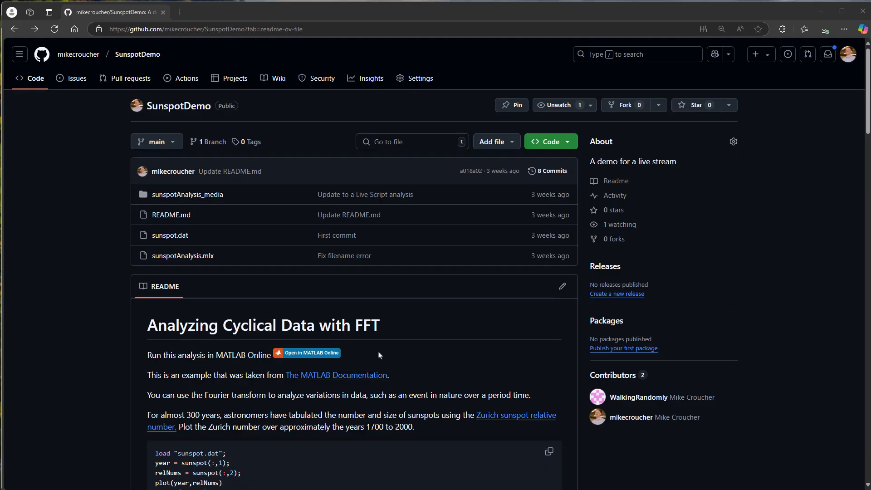
- Open the repo via the MATLAB Online badge, acknowledge the risk, and save it to MATLAB Drive
{"action": "left_click", "coordinate": [311, 353]}
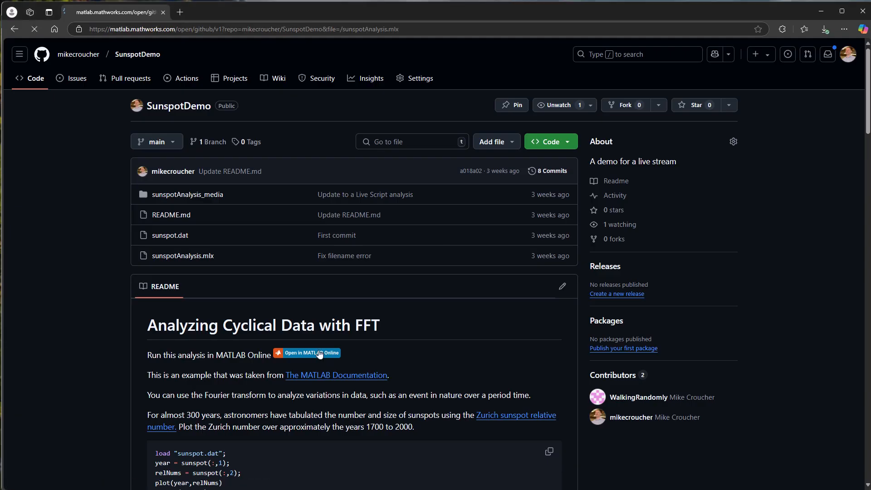
{"action": "left_click", "coordinate": [307, 353]}
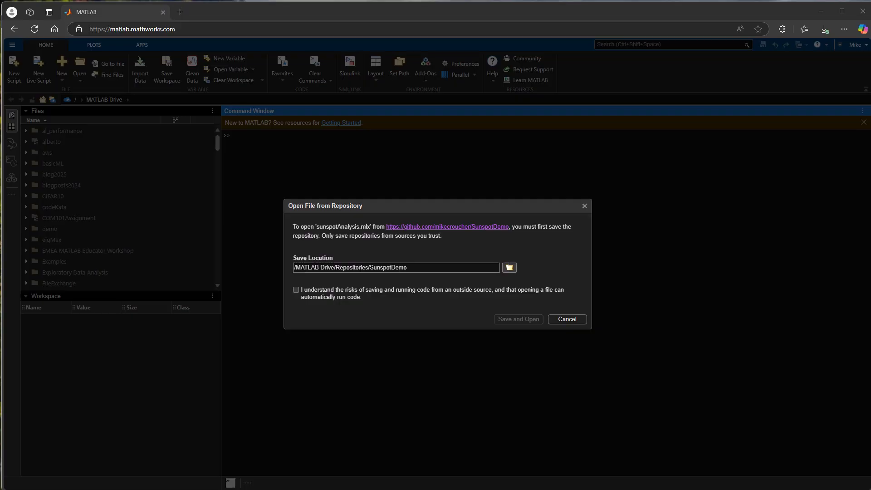
{"action": "mouse_move", "coordinate": [396, 333]}
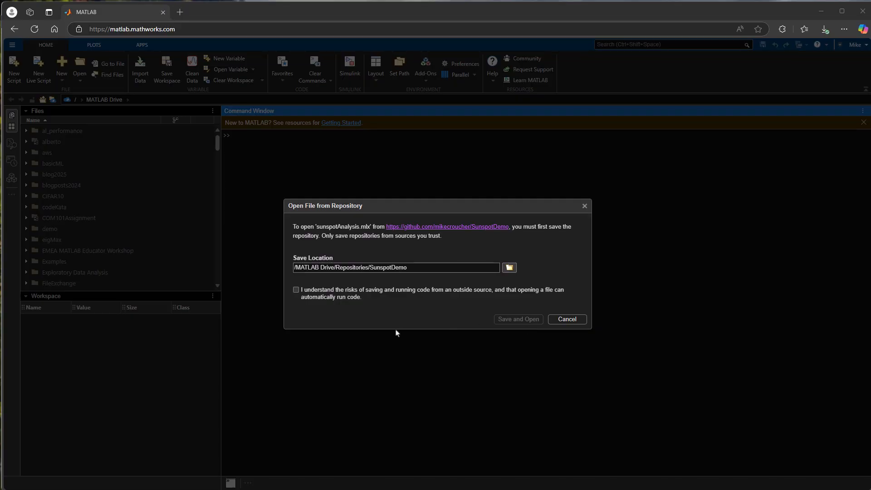
{"action": "mouse_move", "coordinate": [407, 247]}
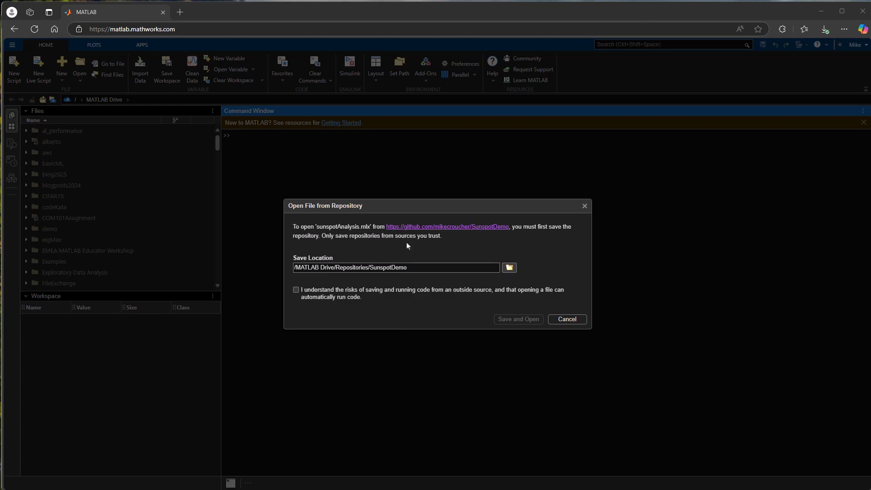
{"action": "mouse_move", "coordinate": [375, 210]}
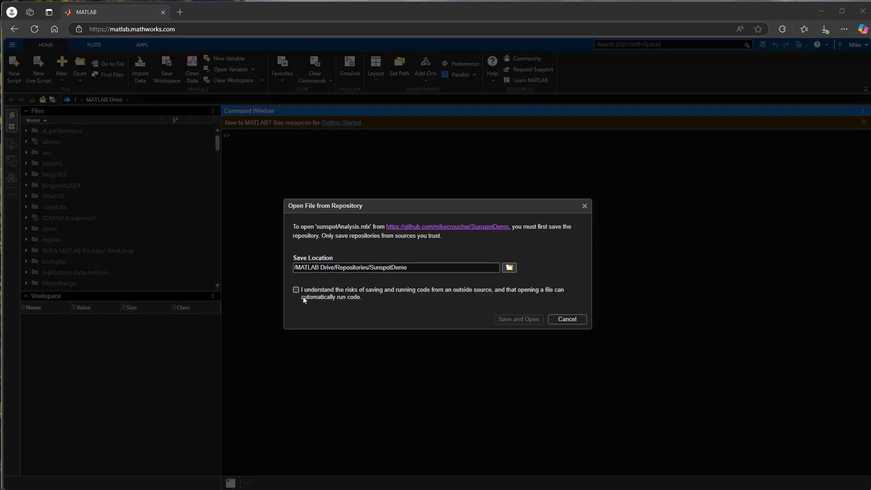
{"action": "left_click", "coordinate": [296, 290]}
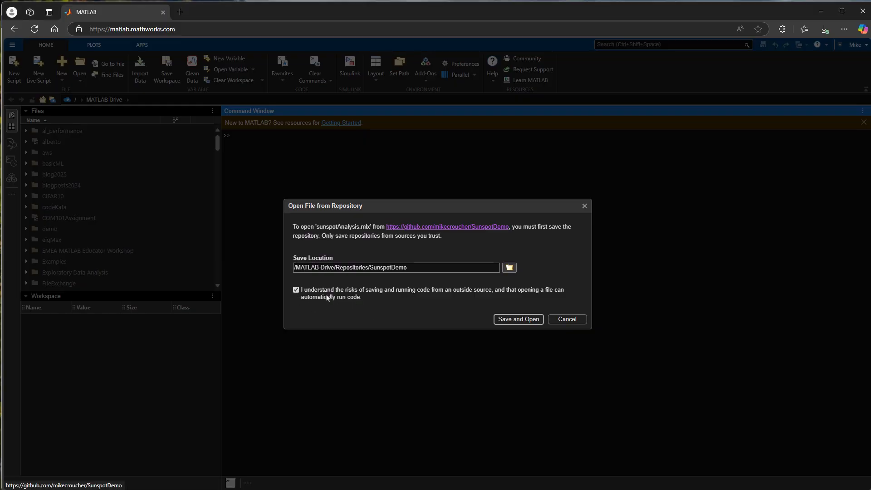
{"action": "mouse_move", "coordinate": [410, 312]}
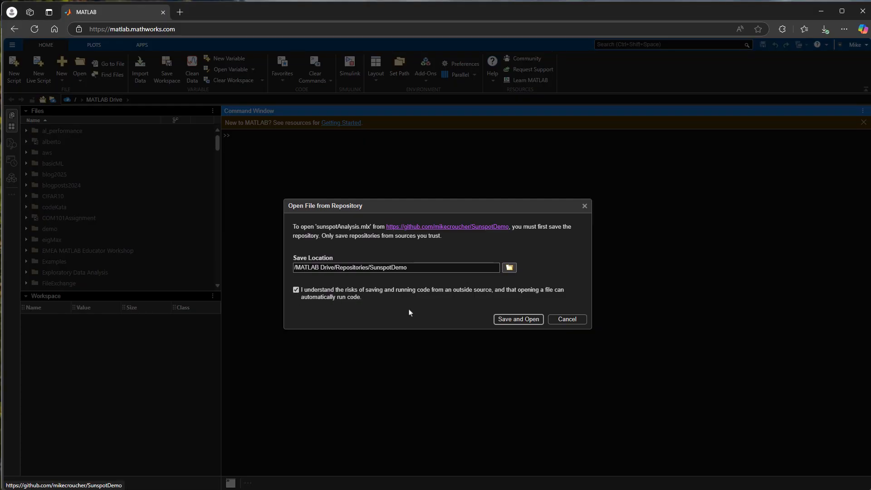
{"action": "mouse_move", "coordinate": [538, 283]}
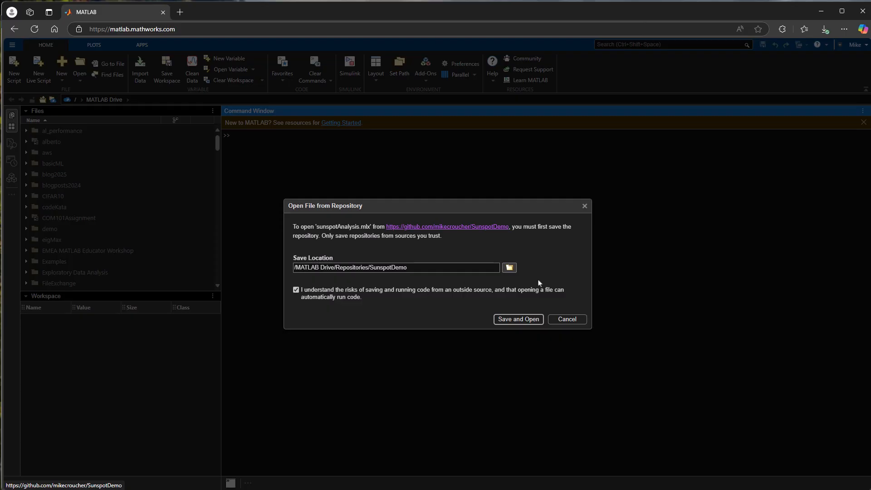
{"action": "left_click", "coordinate": [518, 318]}
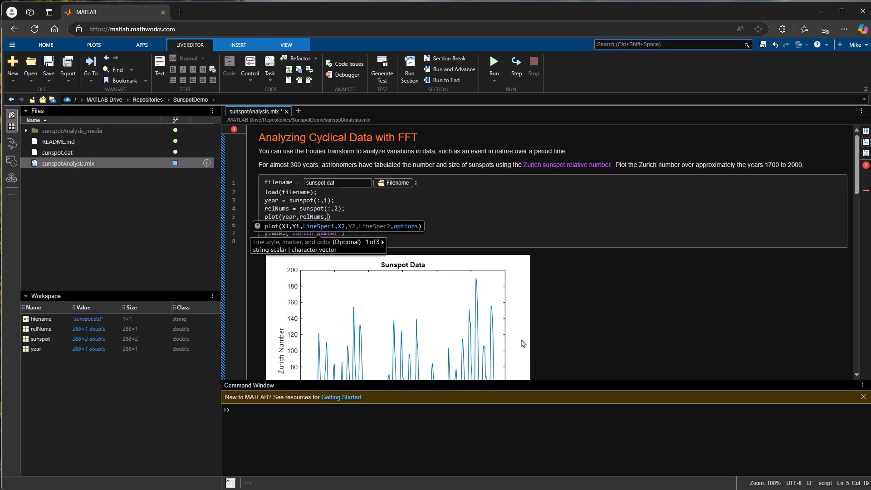
- Add the 'r-' line style to the sunspot plot call so it draws red
{"action": "type", "text": "'r-'"}
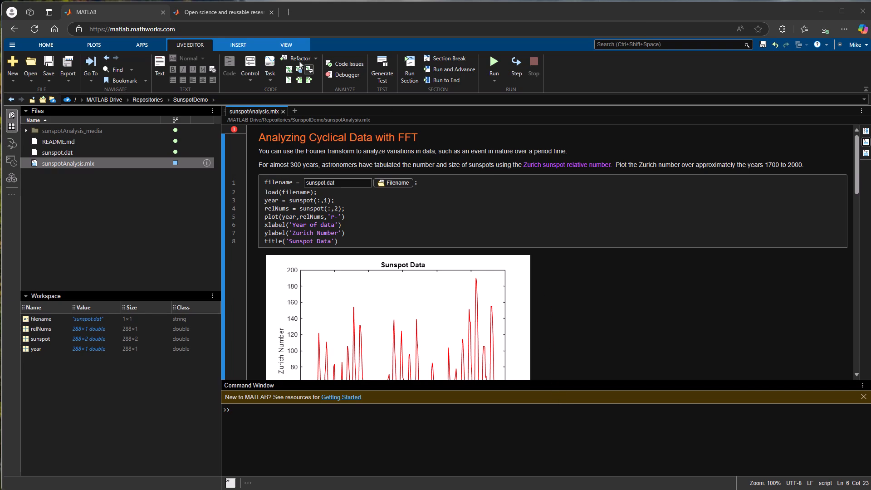
{"action": "mouse_move", "coordinate": [223, 12]}
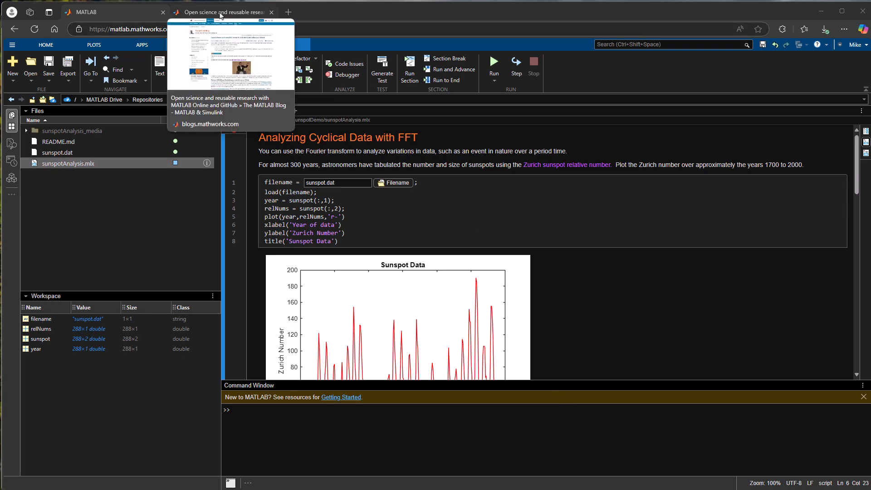
- Navigate back from MATLAB Online to the SunspotDemo repository with its README
{"action": "left_click", "coordinate": [223, 12]}
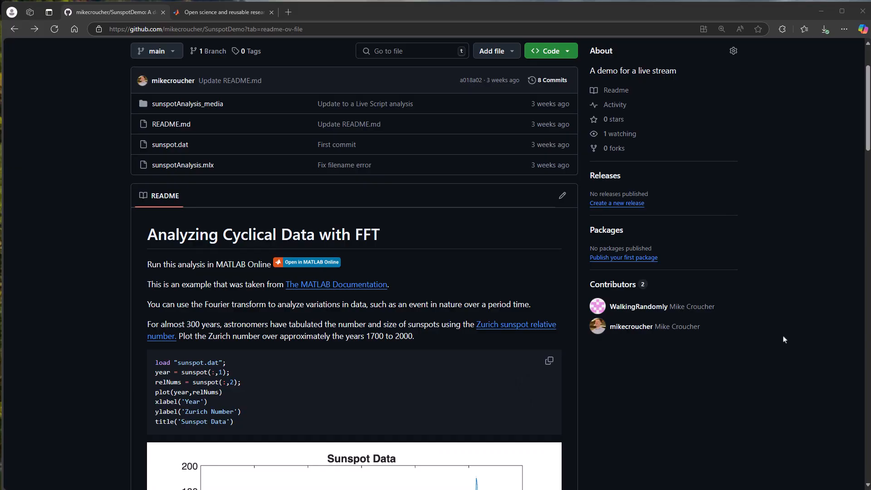
{"action": "mouse_move", "coordinate": [763, 327]}
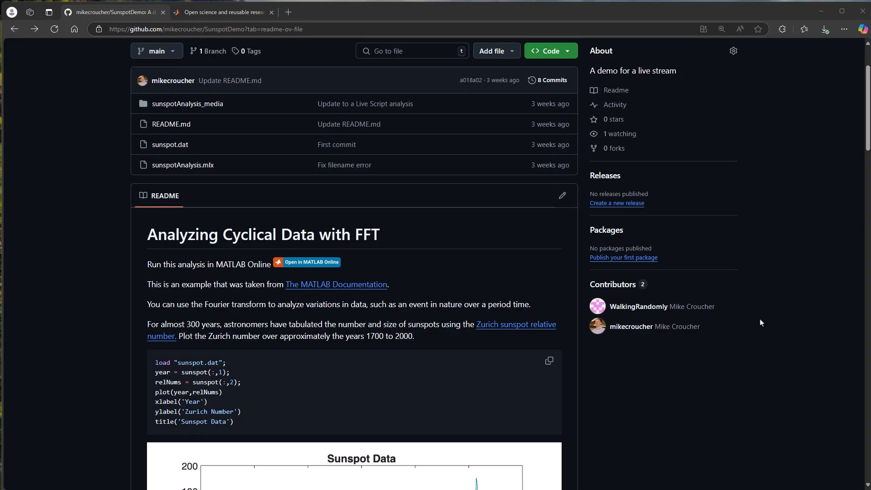
{"action": "mouse_move", "coordinate": [759, 289]}
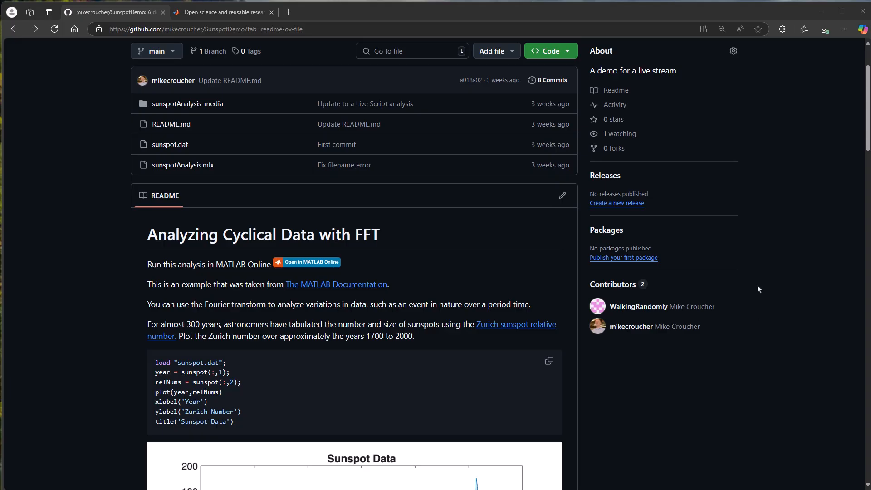